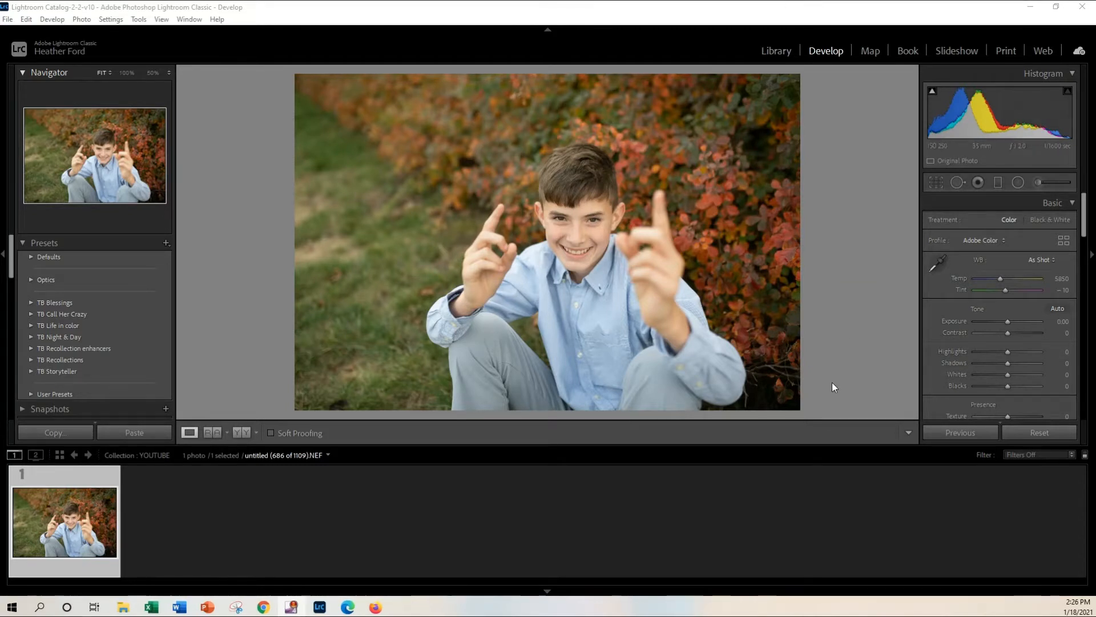
mouse_move(575, 283)
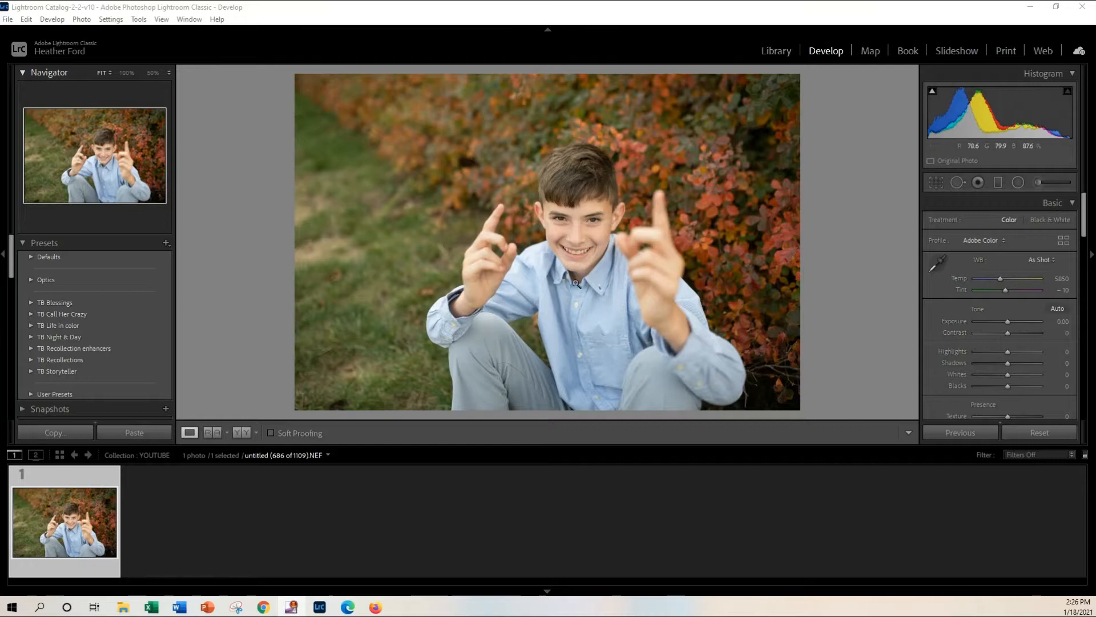
mouse_move(841, 289)
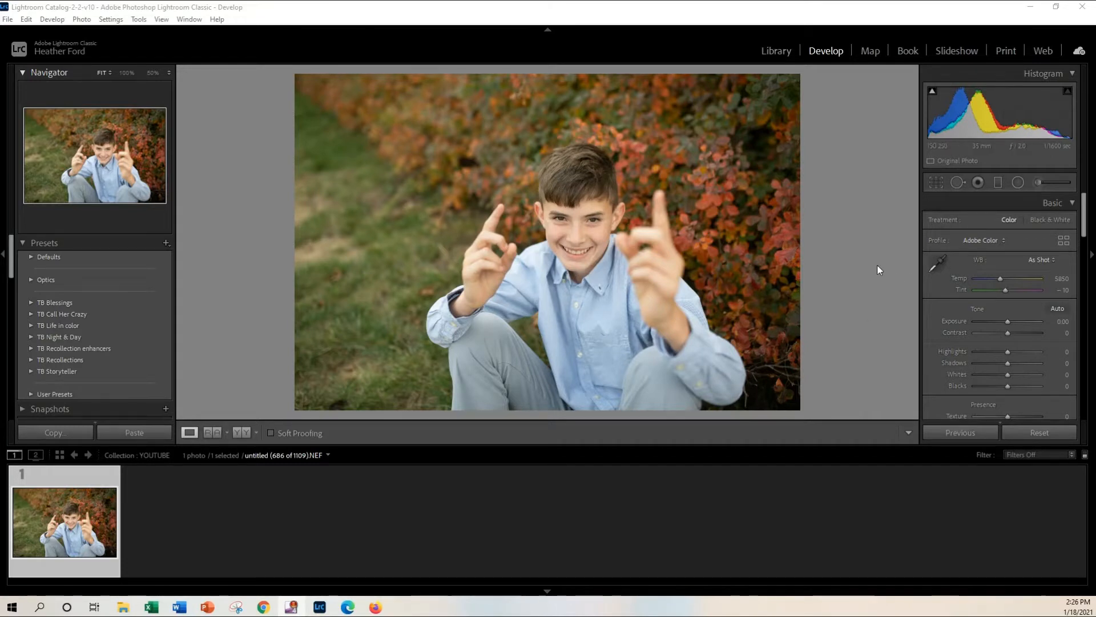
mouse_move(122, 337)
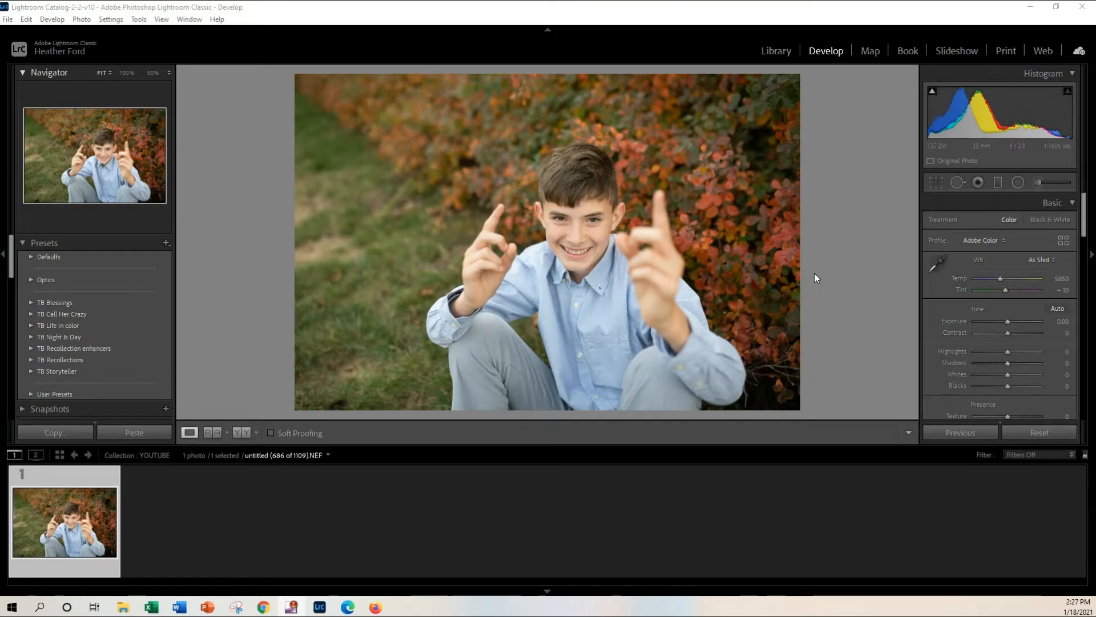
mouse_move(742, 418)
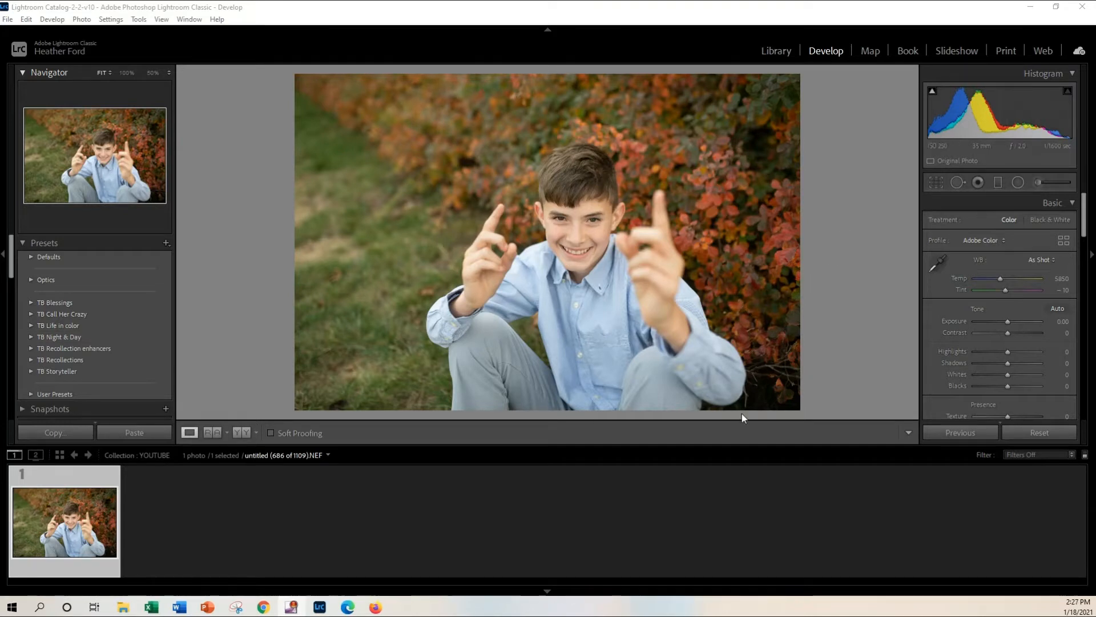
mouse_move(870, 310)
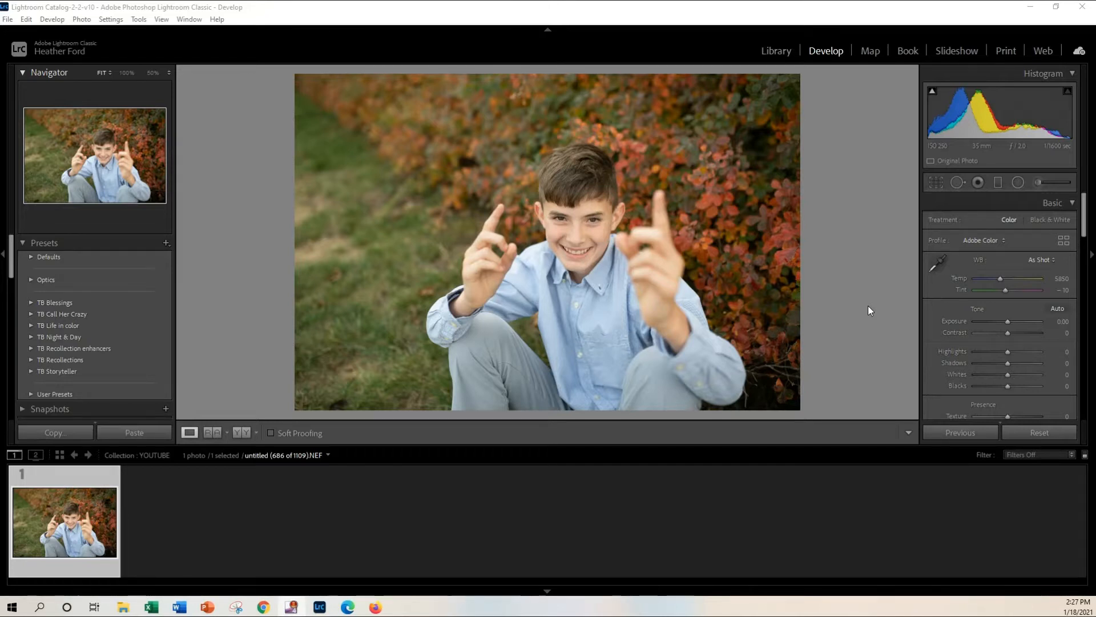
mouse_move(860, 295)
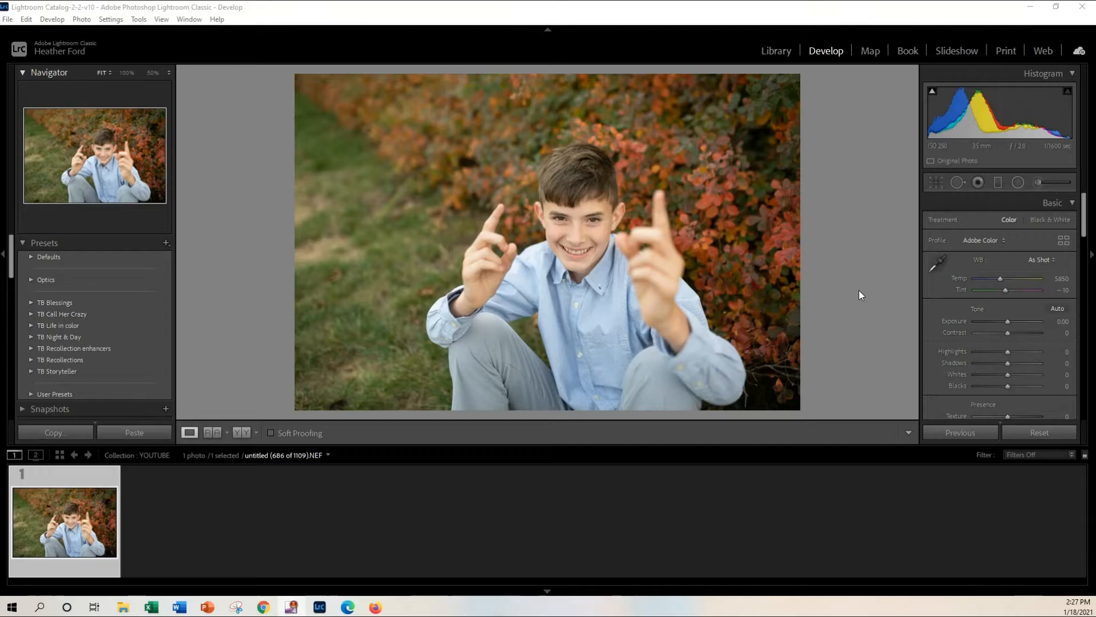
Apply the Dazzlin' preset from the TB Life in color group and lower exposure slightly.
left_click(59, 326)
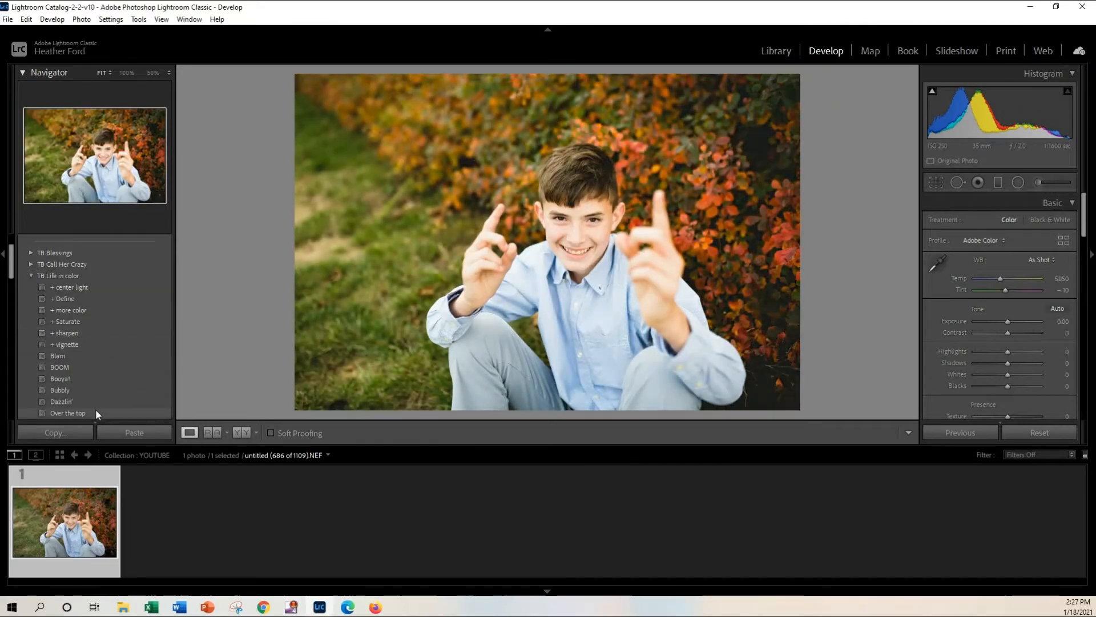
left_click(60, 401)
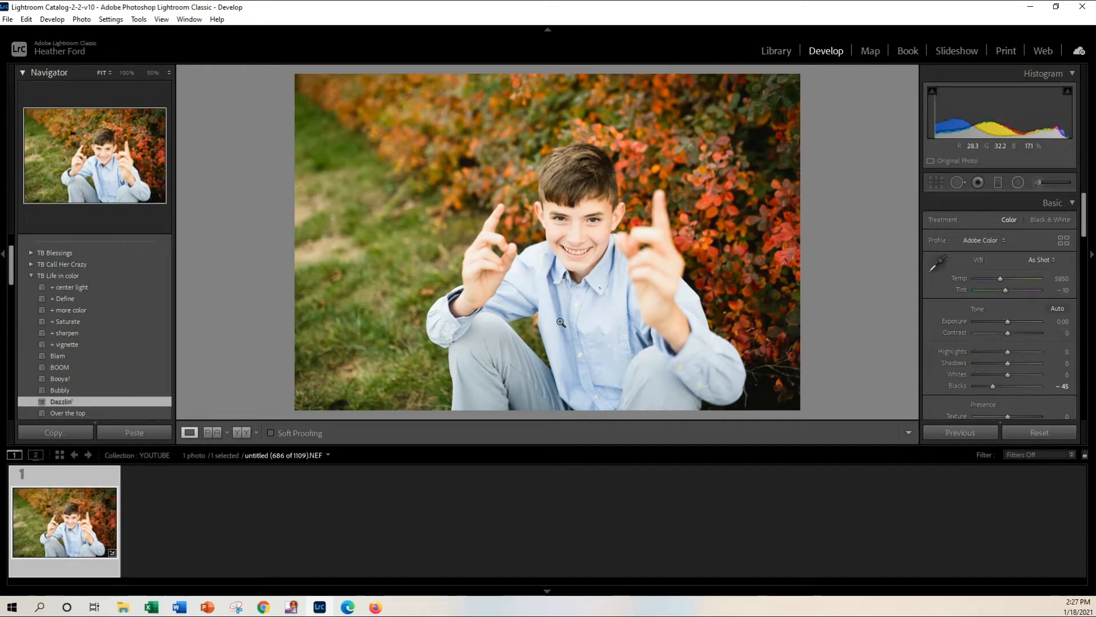
left_click_drag(1027, 322, 1007, 322)
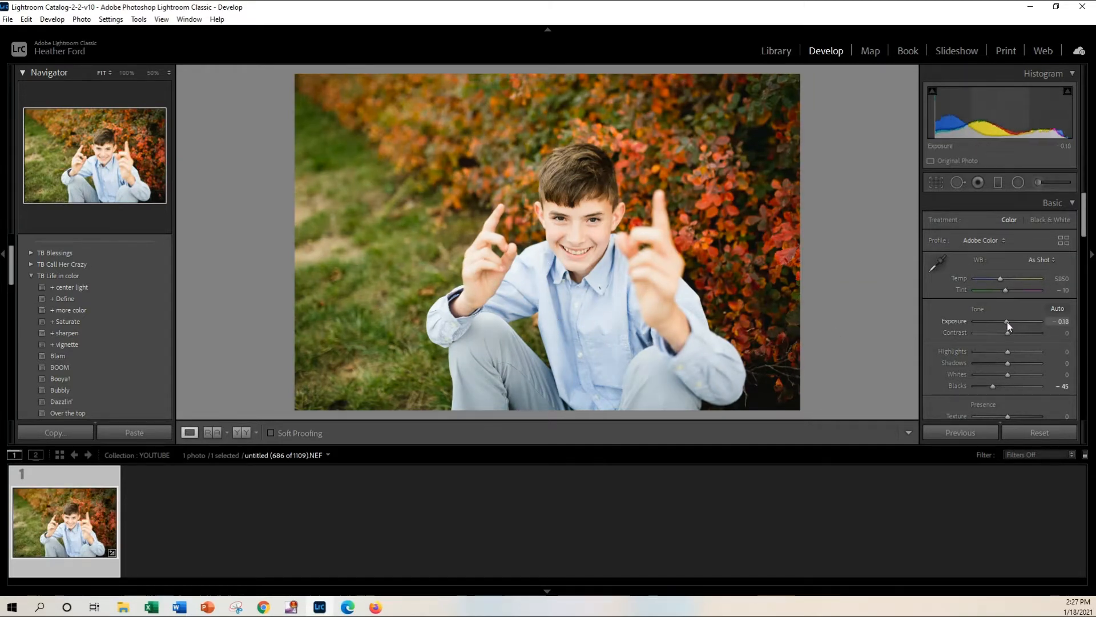
left_click_drag(1014, 321, 1005, 321)
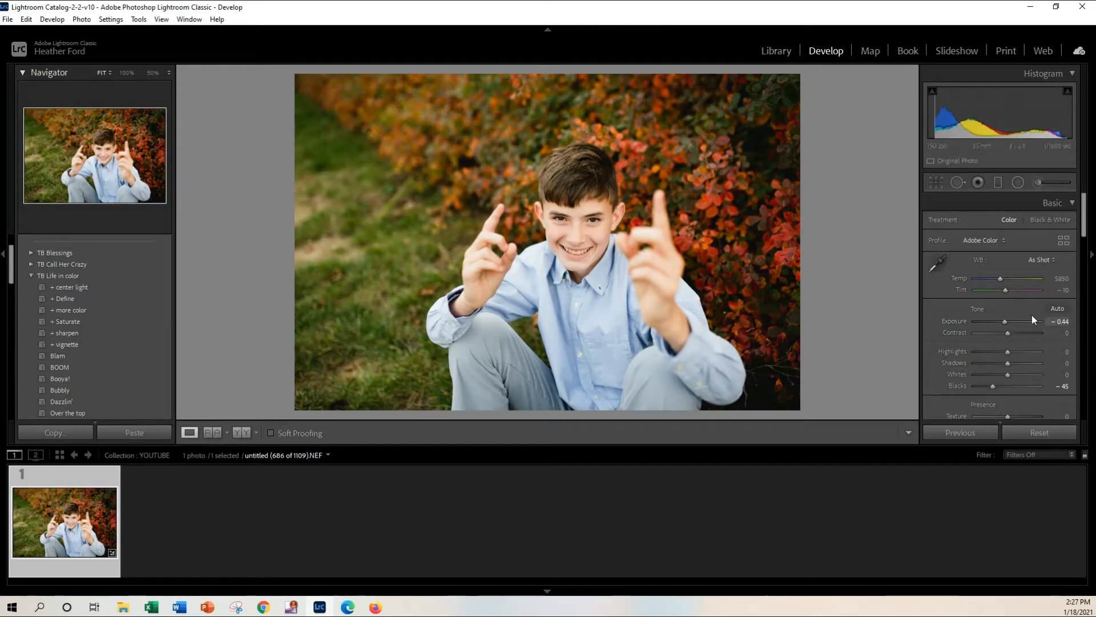
Reshape the tone curve's midtones and shadow end.
left_click(1041, 302)
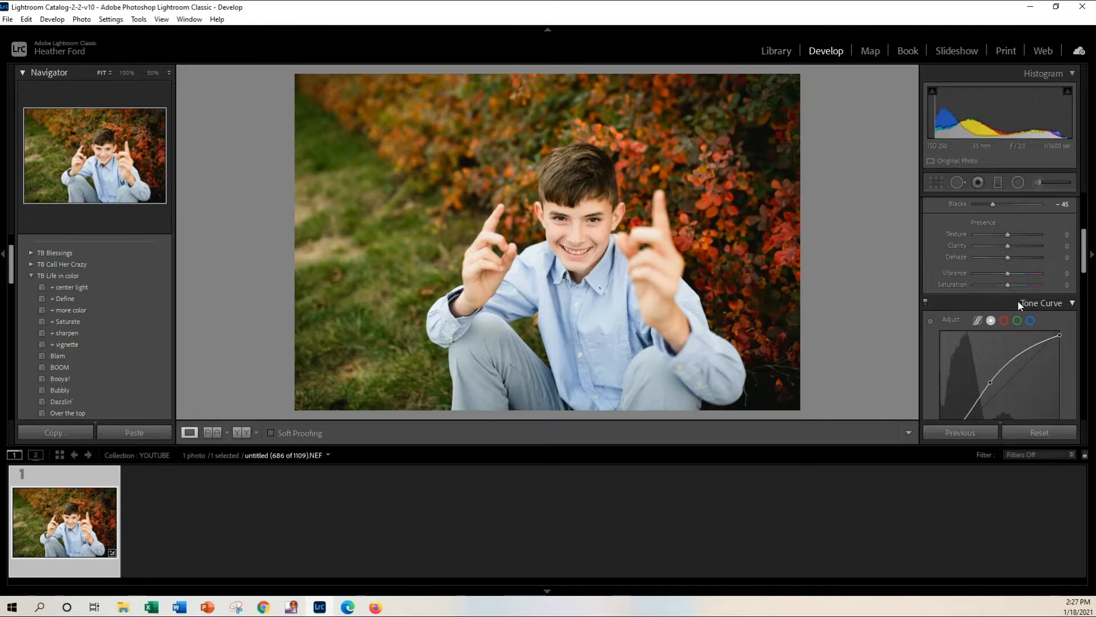
left_click_drag(1008, 382, 992, 329)
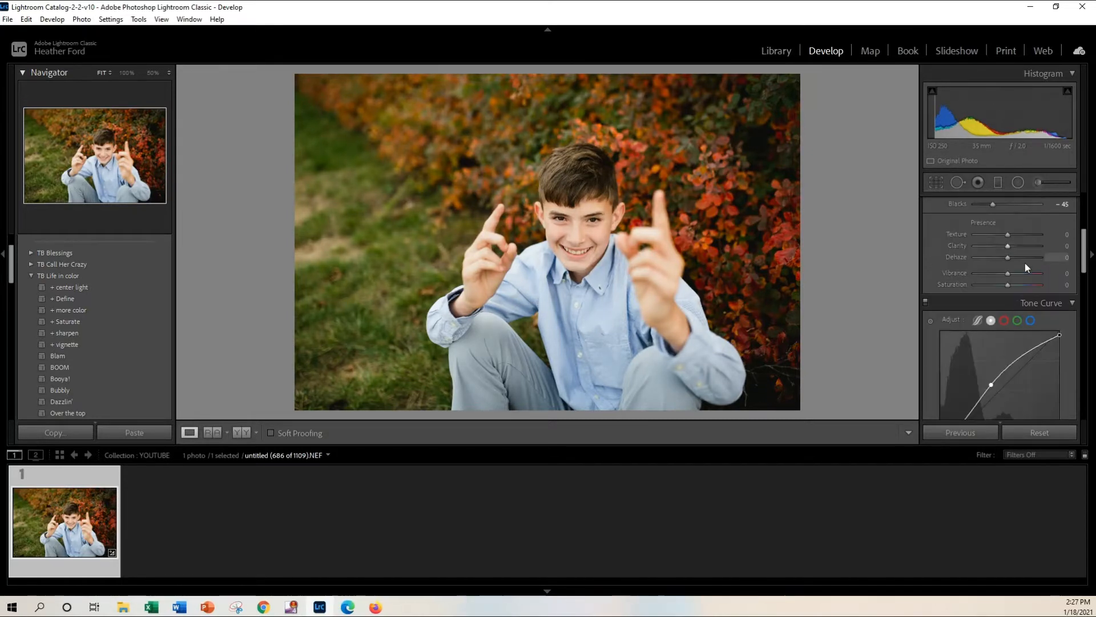
left_click_drag(1007, 273, 1028, 273)
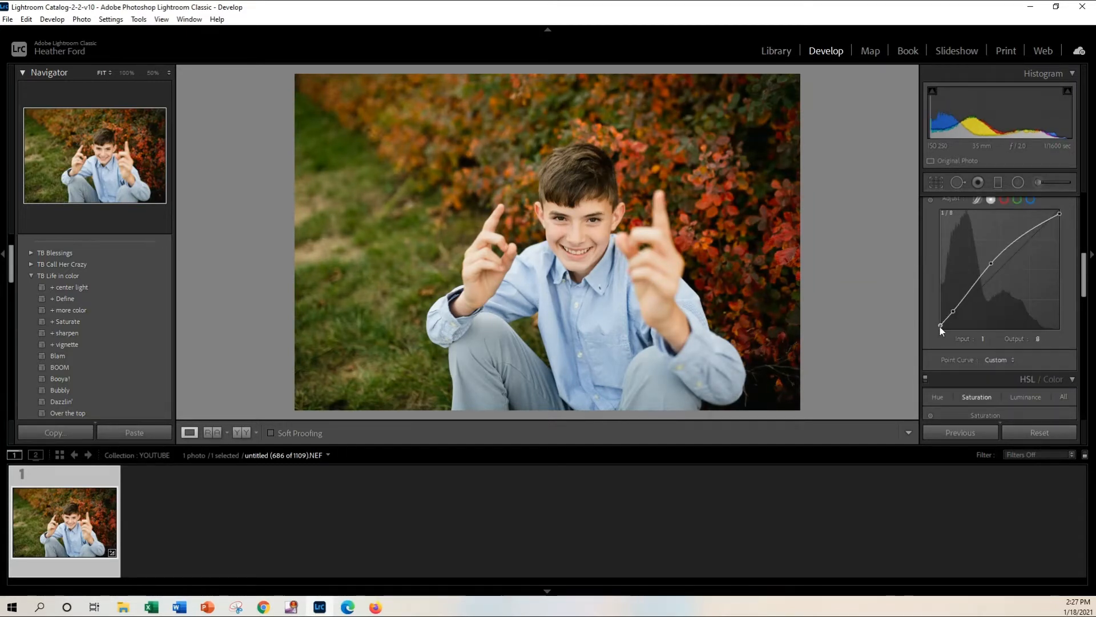
Back in the Basic panel, fine-tune the exposure with small nudges down and up.
left_click(1051, 203)
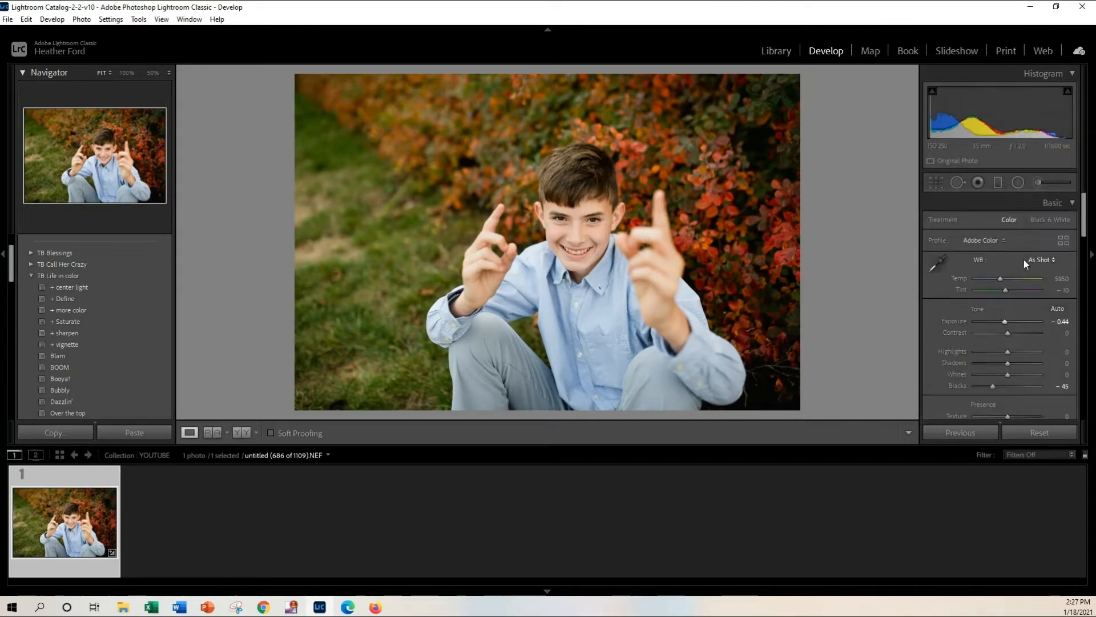
left_click_drag(1021, 321, 1005, 321)
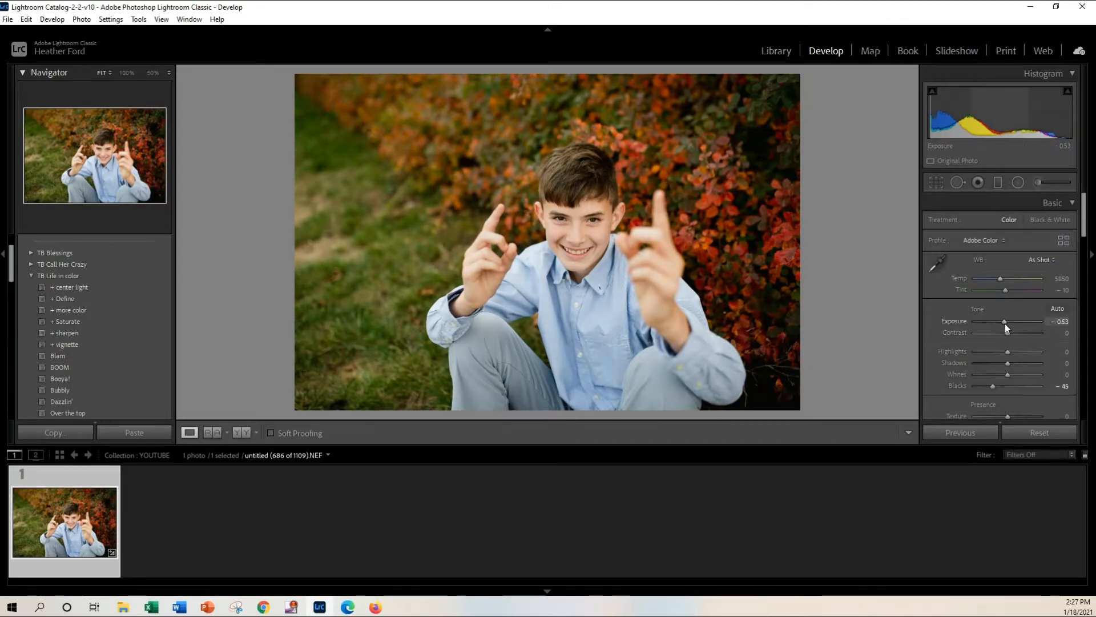
left_click_drag(1005, 327, 1013, 327)
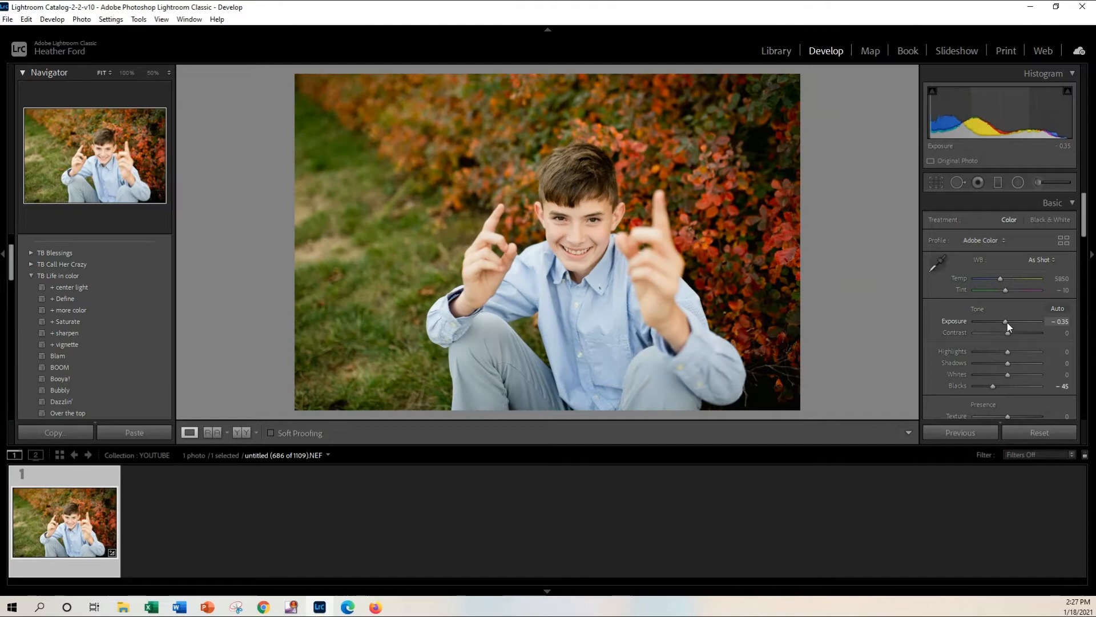
left_click_drag(1007, 321, 1024, 321)
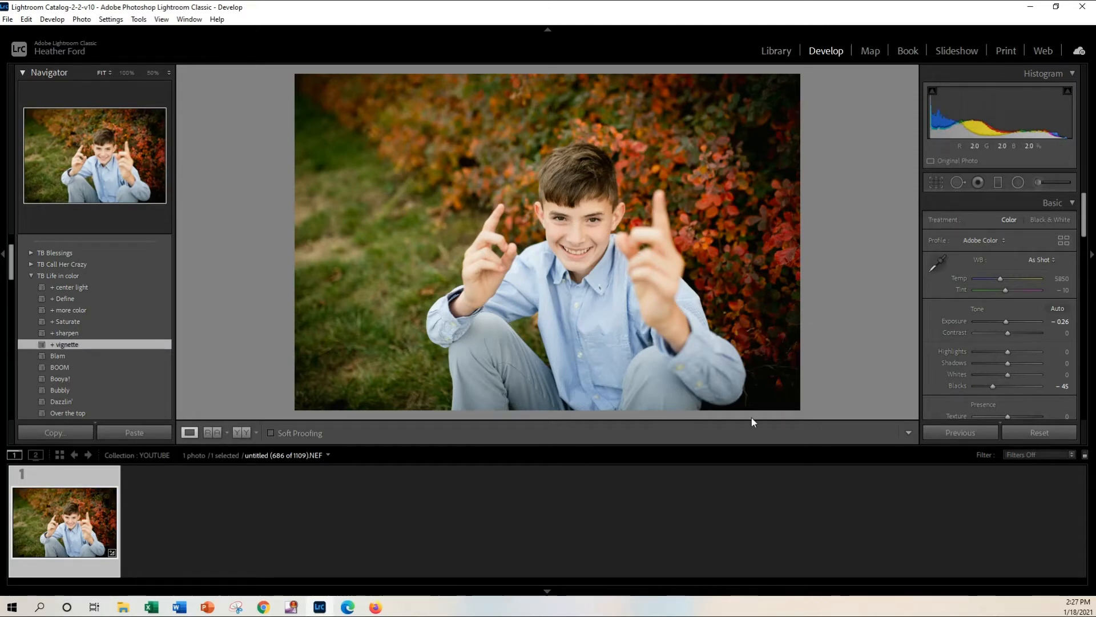
scroll("down", 3)
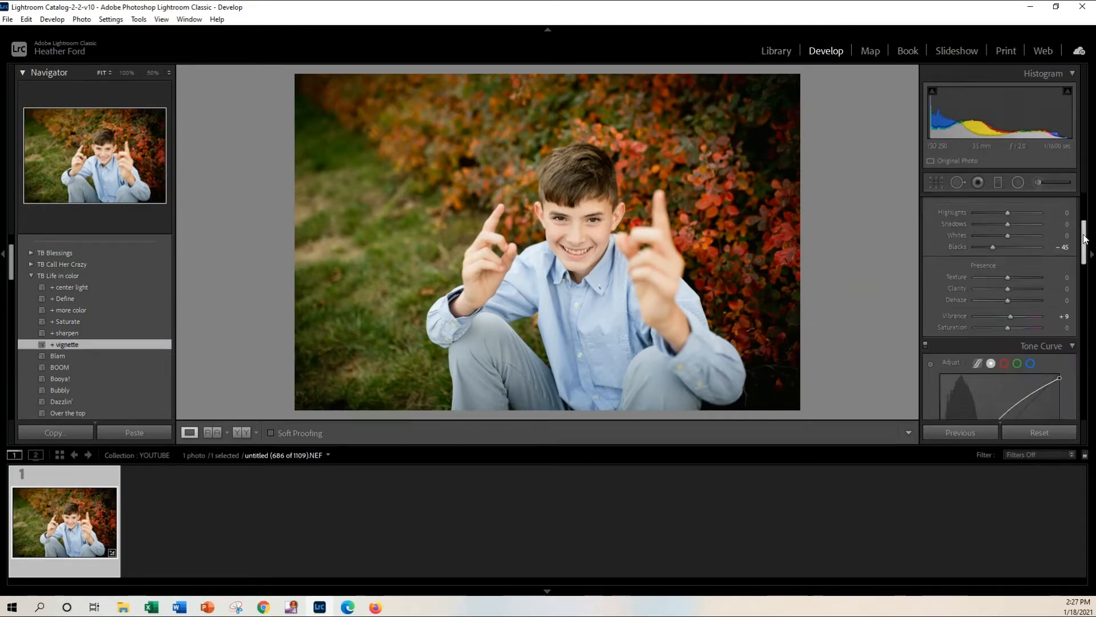
scroll("down", 3)
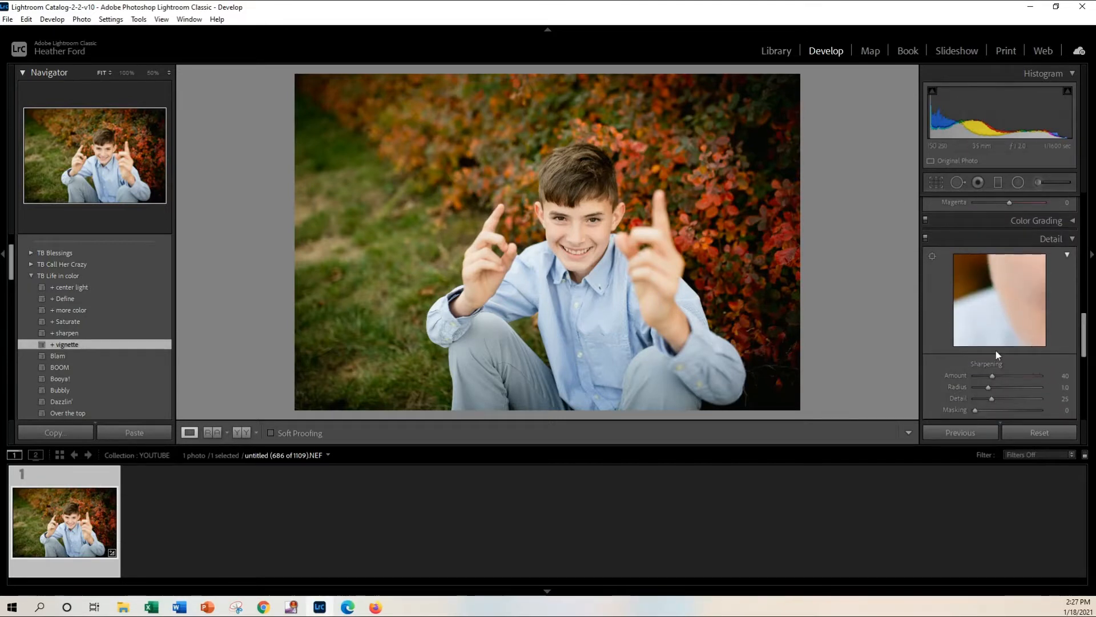
left_click_drag(992, 376, 1012, 376)
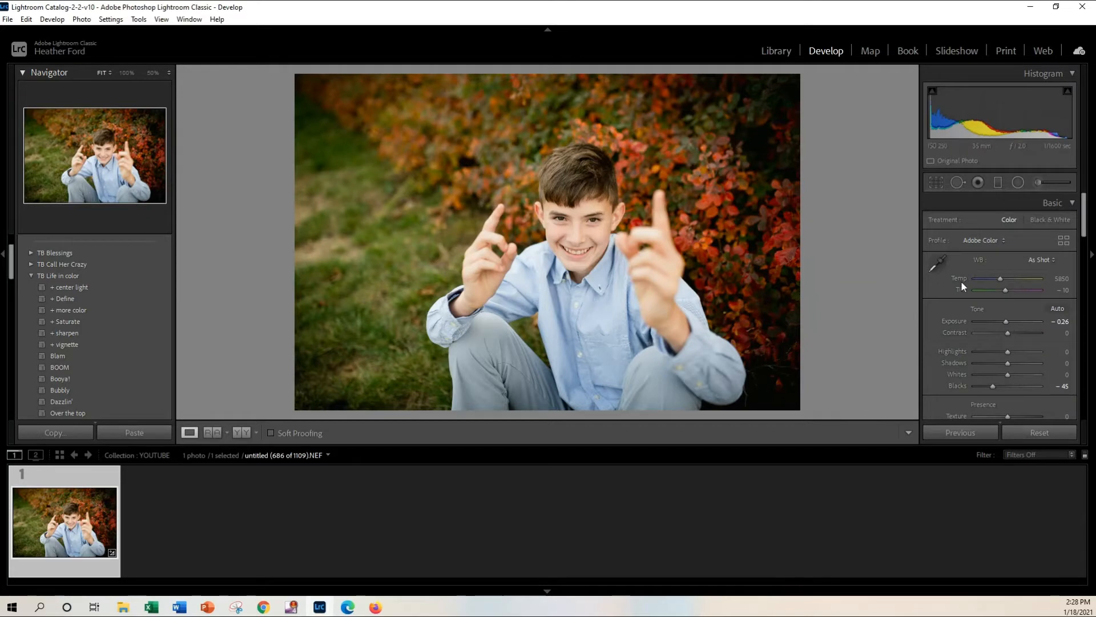
Pull the highlights down and deepen the blacks to -44.
left_click_drag(1008, 350, 998, 350)
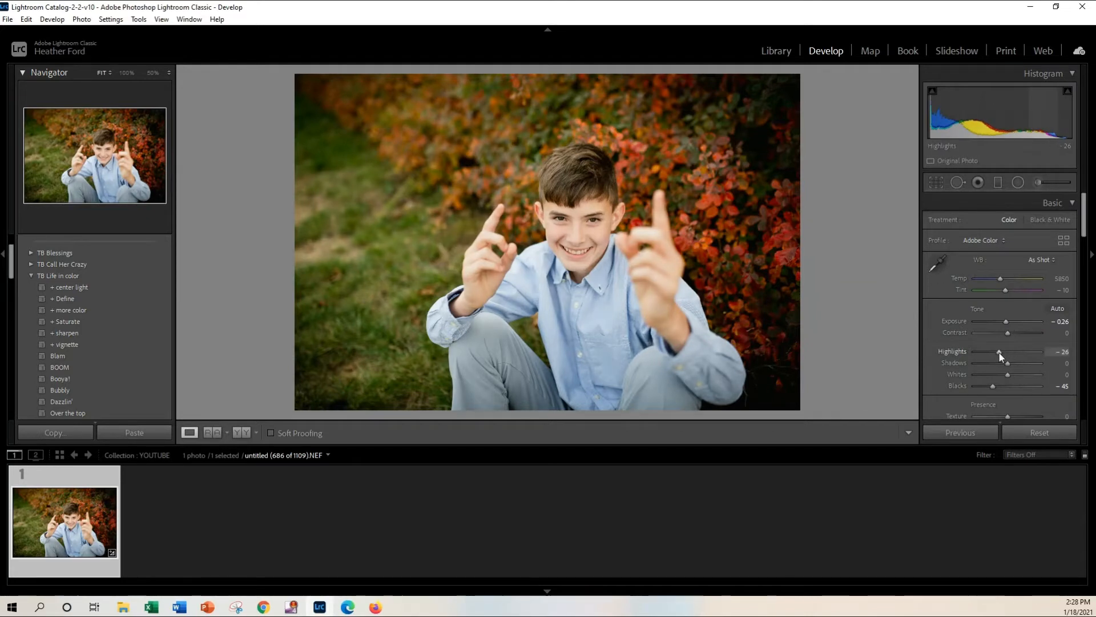
left_click_drag(999, 352, 996, 351)
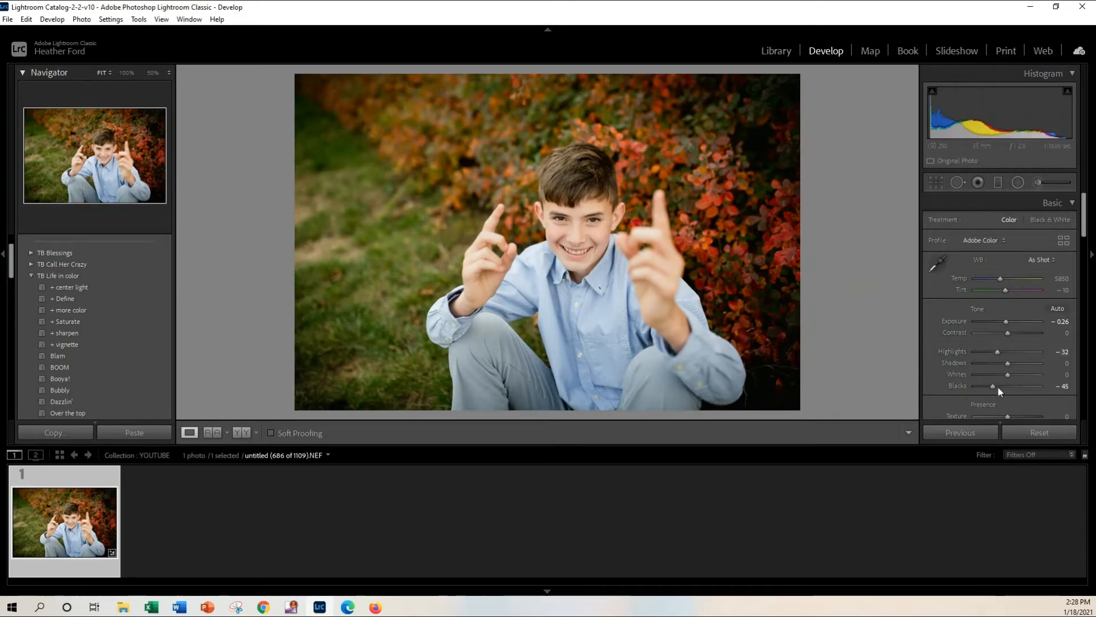
left_click_drag(993, 386, 1000, 386)
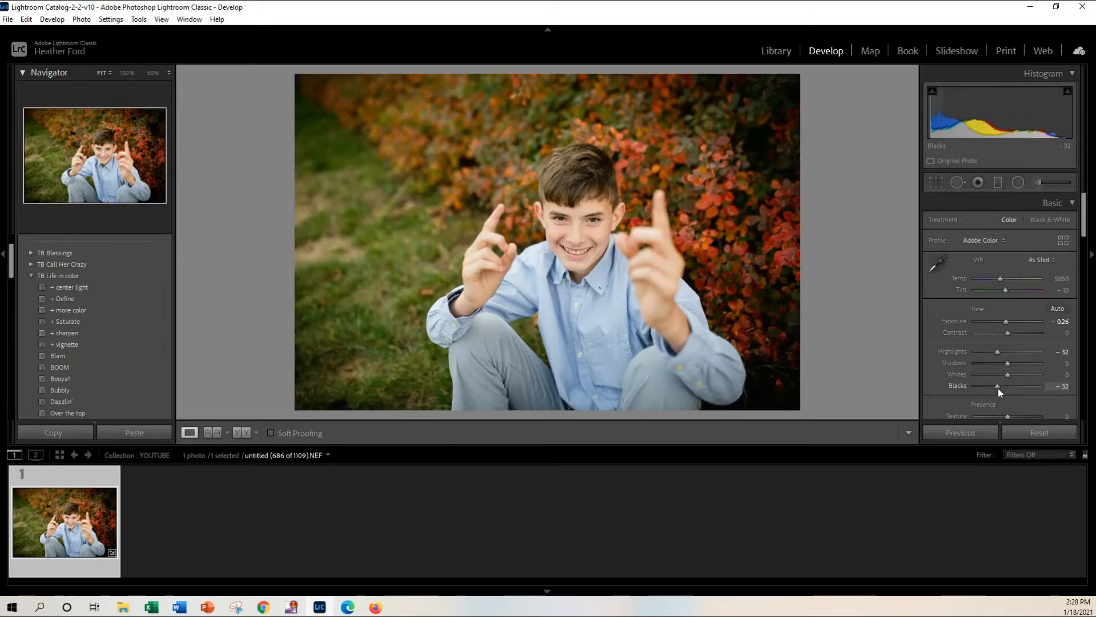
left_click_drag(996, 385, 982, 385)
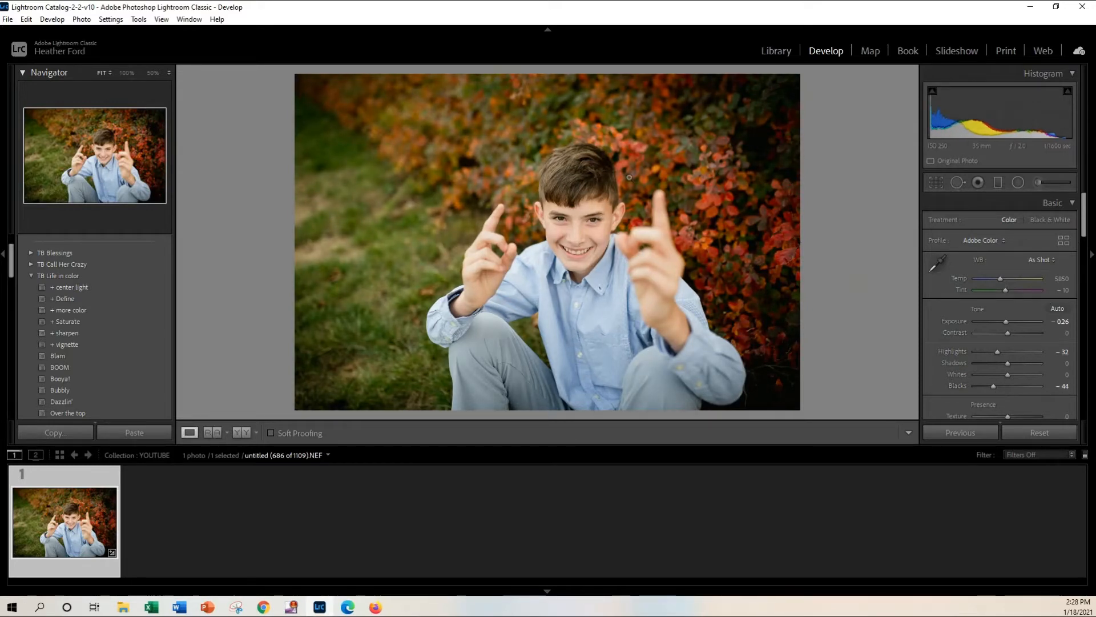
left_click(628, 177)
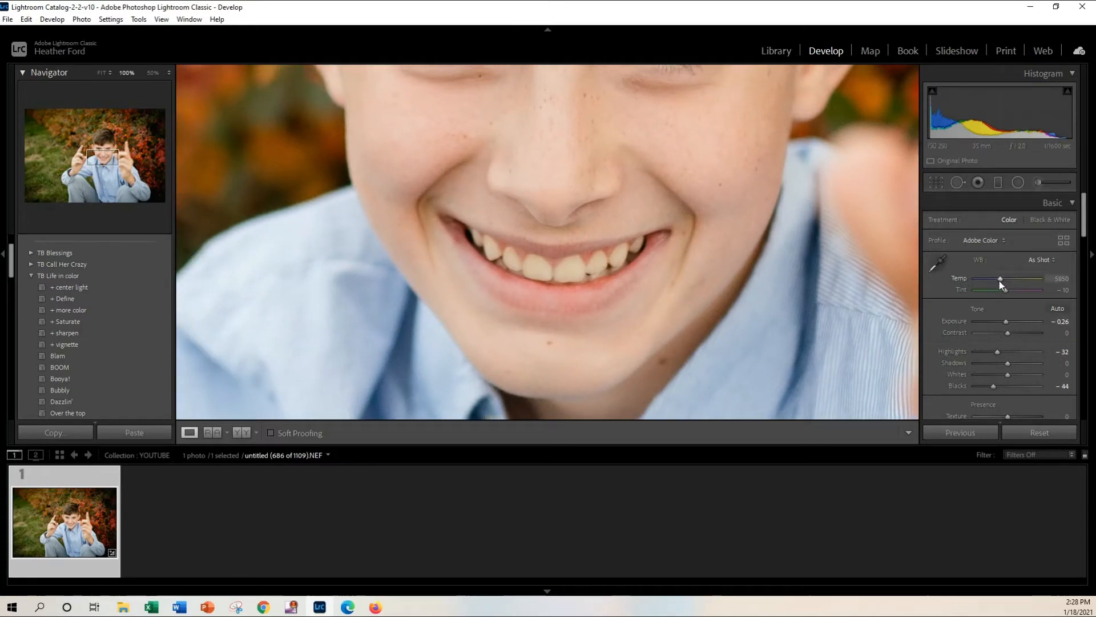
Warm the white balance to about 6123 and zoom in on the boy's face.
left_click_drag(999, 280, 1024, 279)
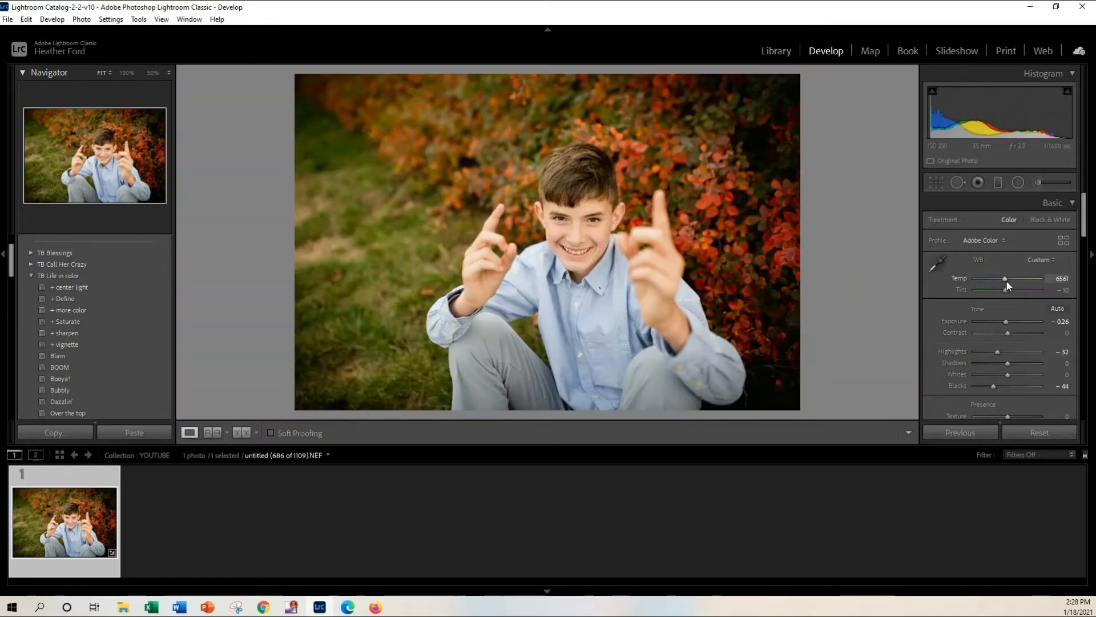
left_click_drag(1024, 279, 1001, 279)
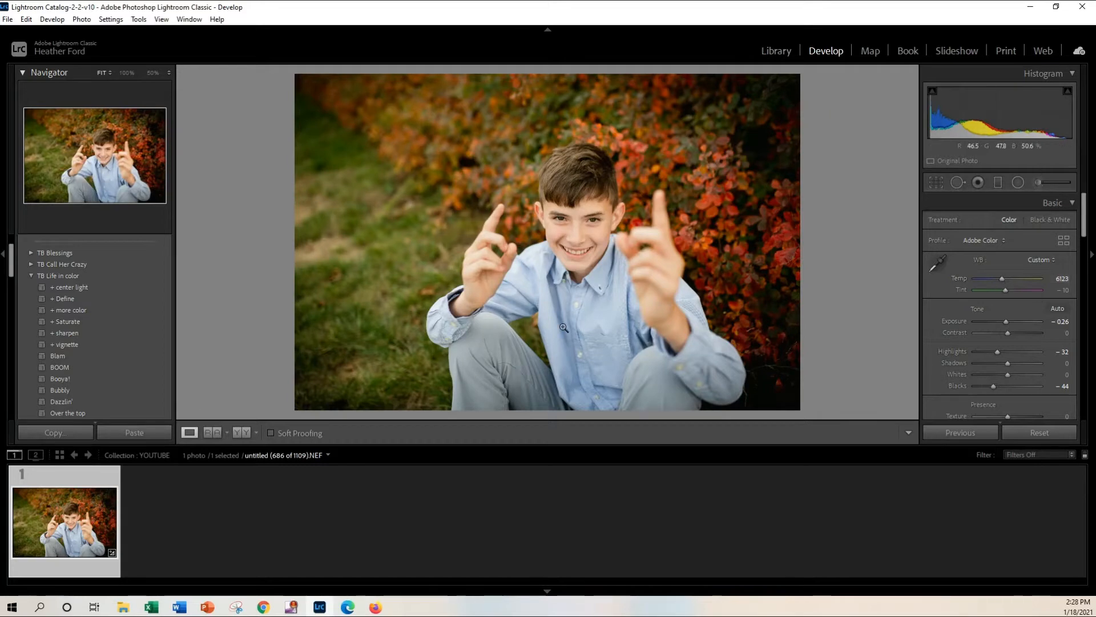
left_click(563, 328)
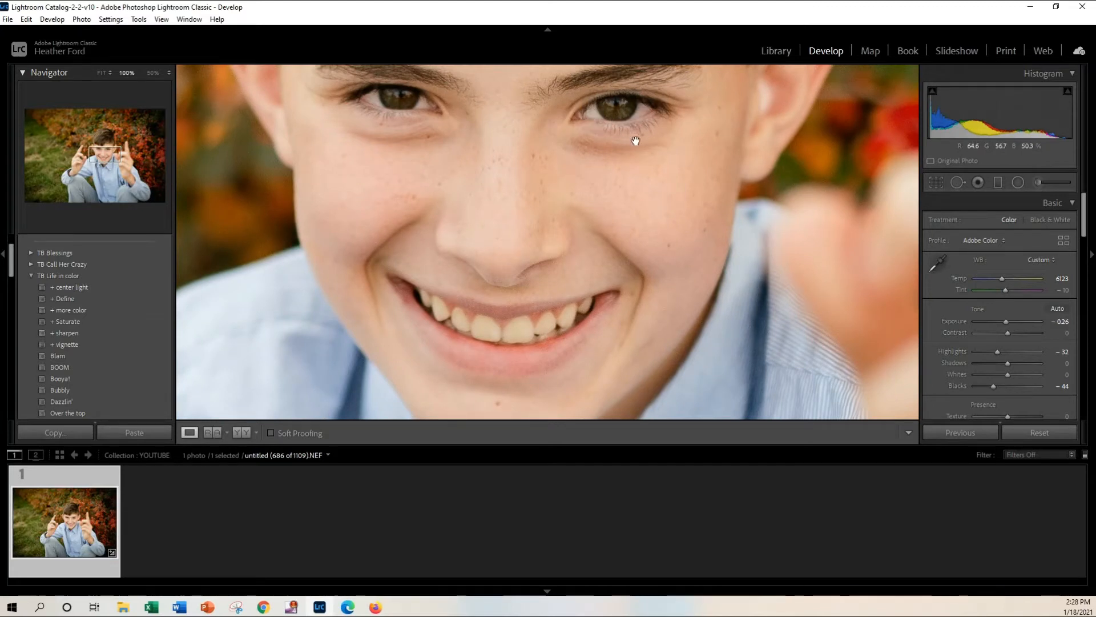
left_click_drag(635, 140, 670, 309)
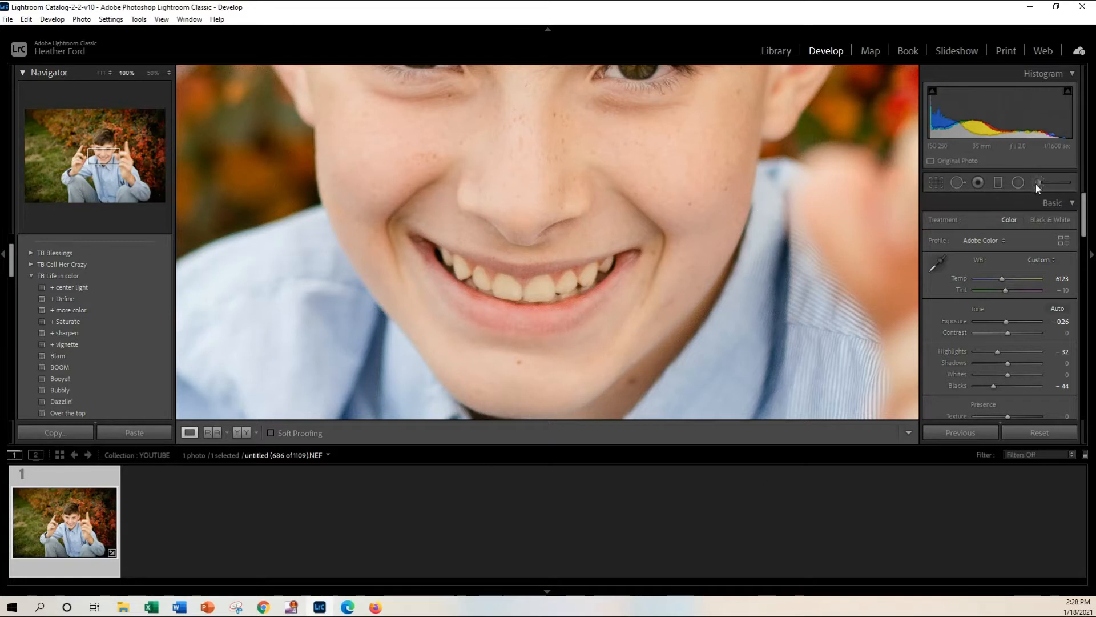
mouse_move(1038, 182)
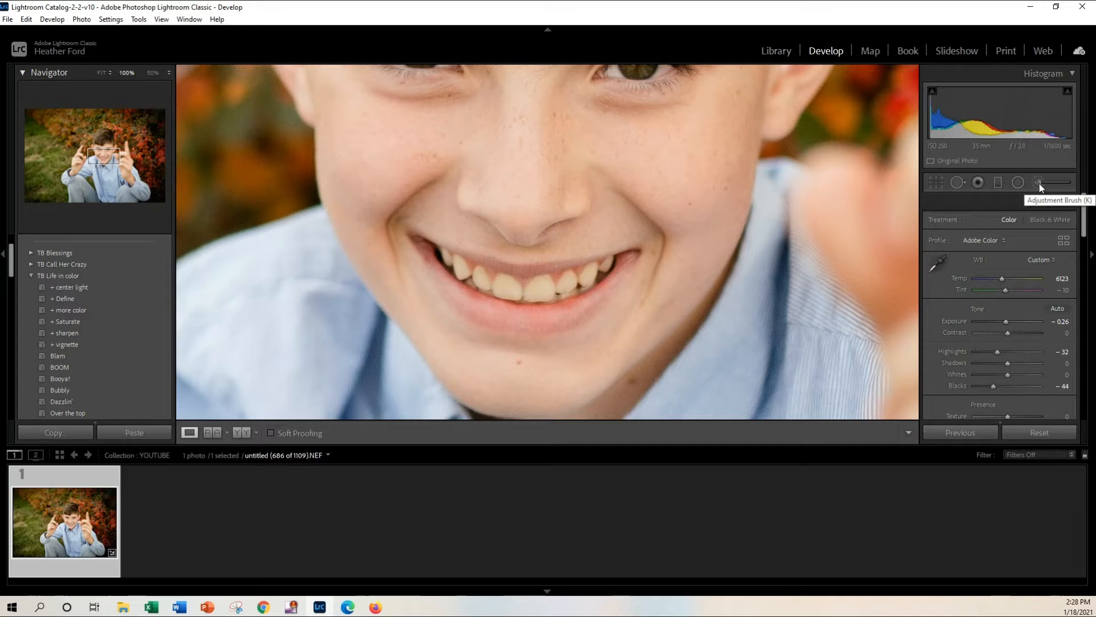
Start a new adjustment brush with exposure 0.24 and saturation -48.
left_click(1039, 182)
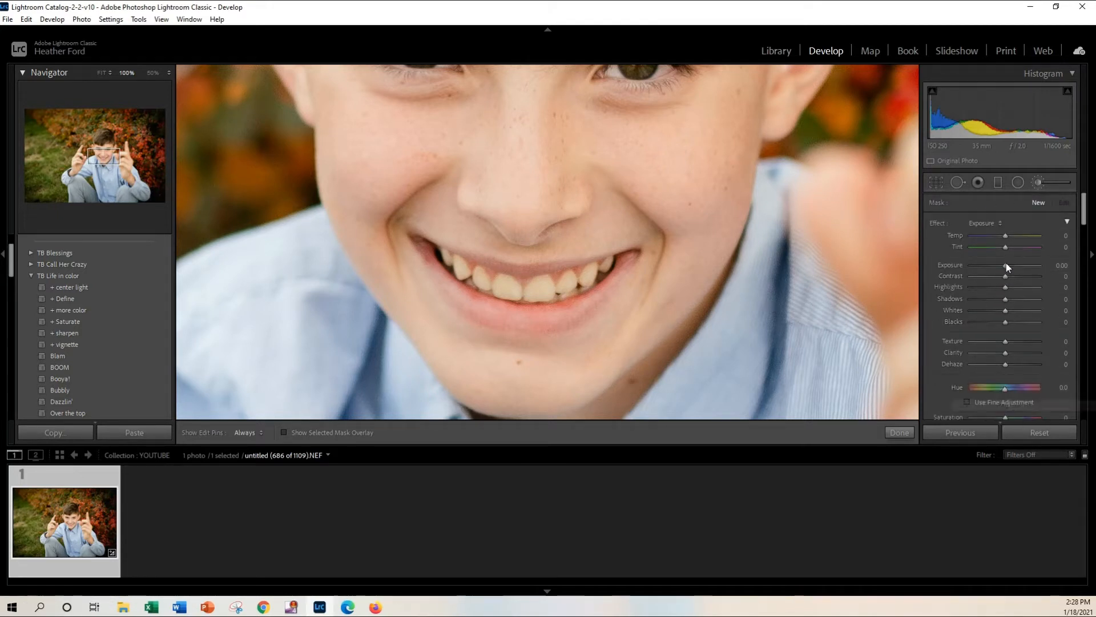
left_click_drag(1005, 266, 1012, 266)
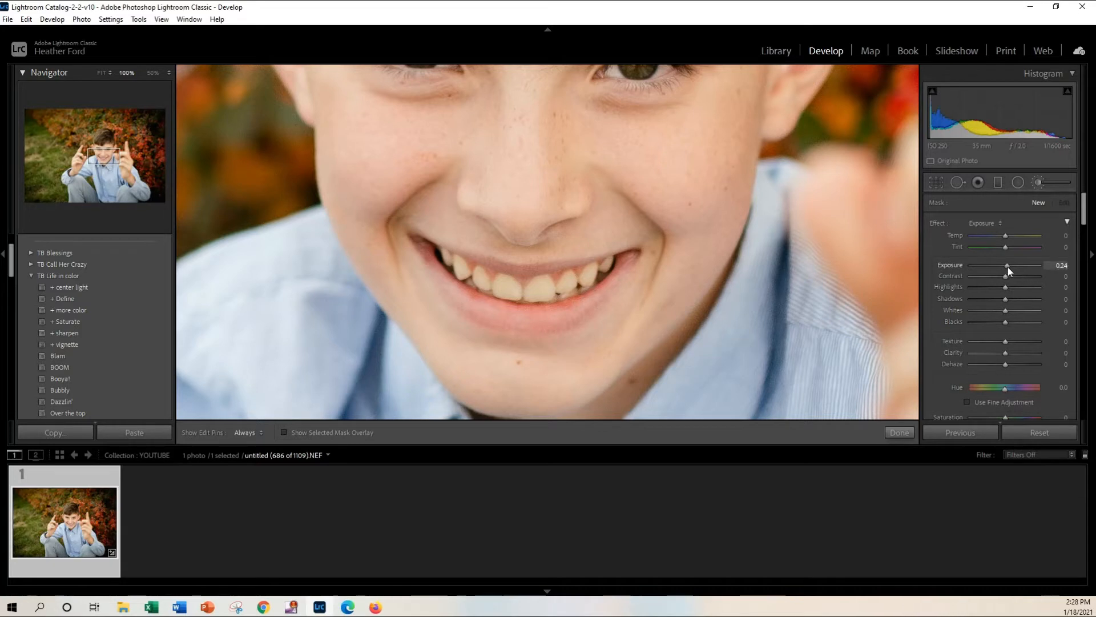
mouse_move(1063, 341)
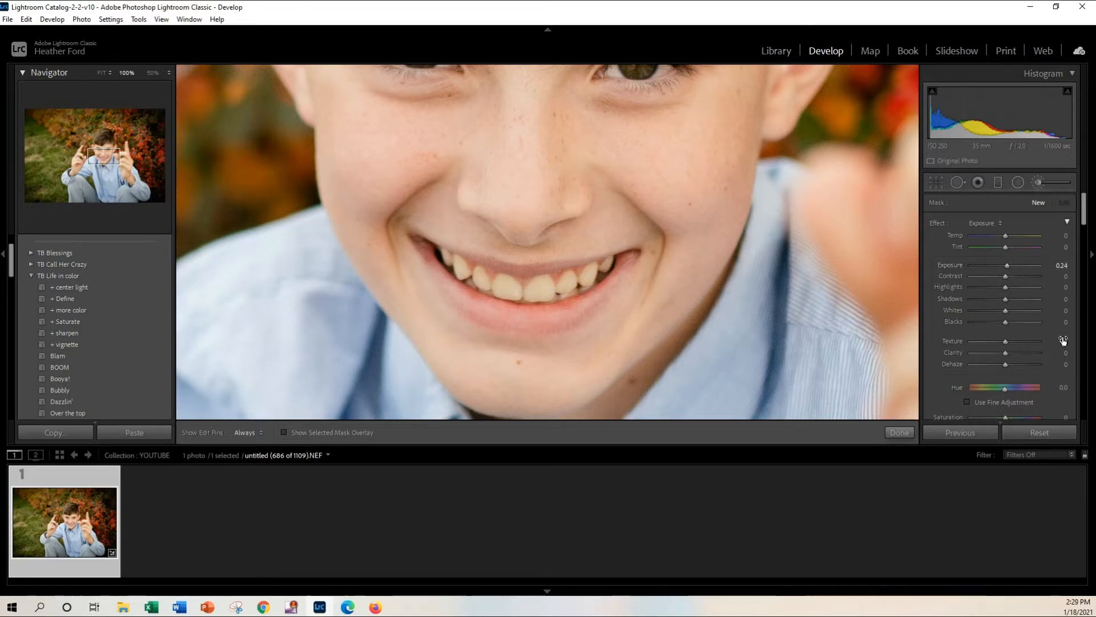
scroll("down", 3)
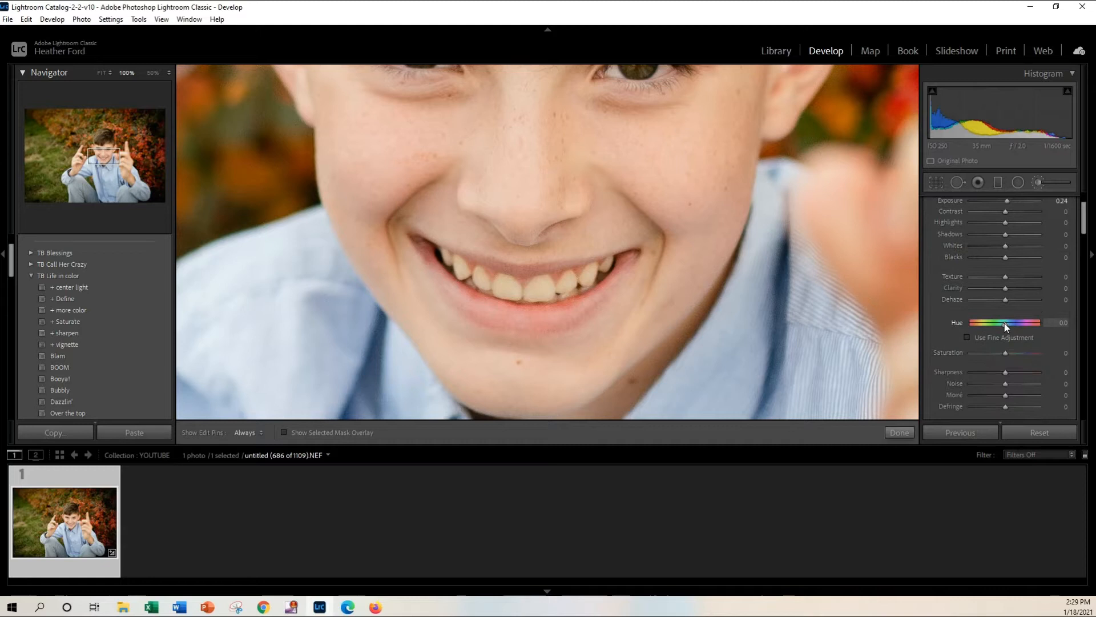
mouse_move(990, 357)
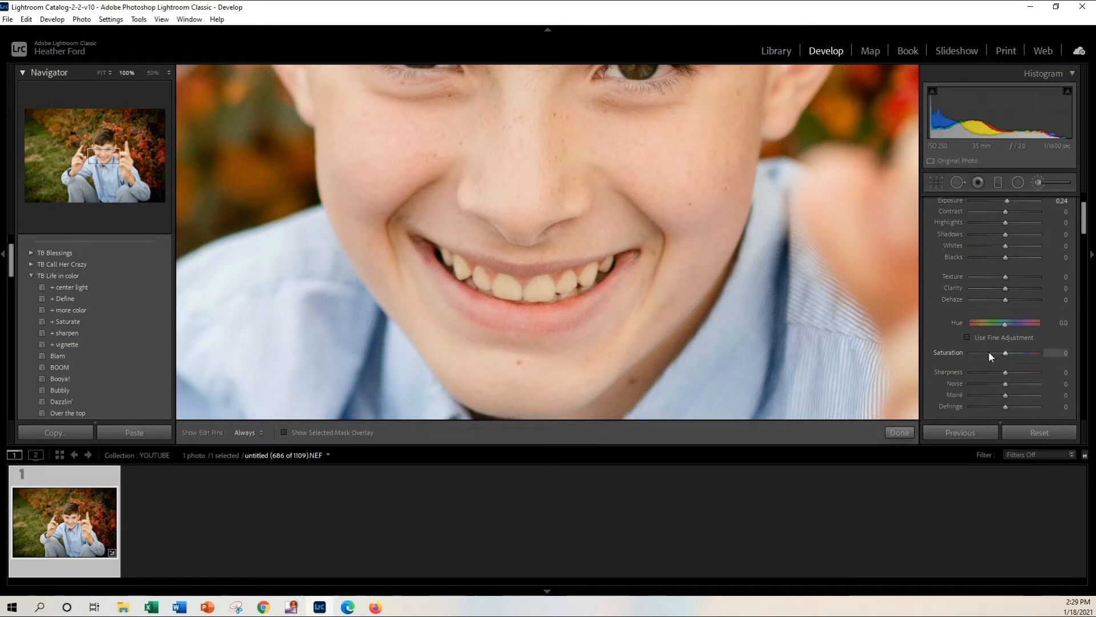
left_click_drag(1038, 353, 991, 353)
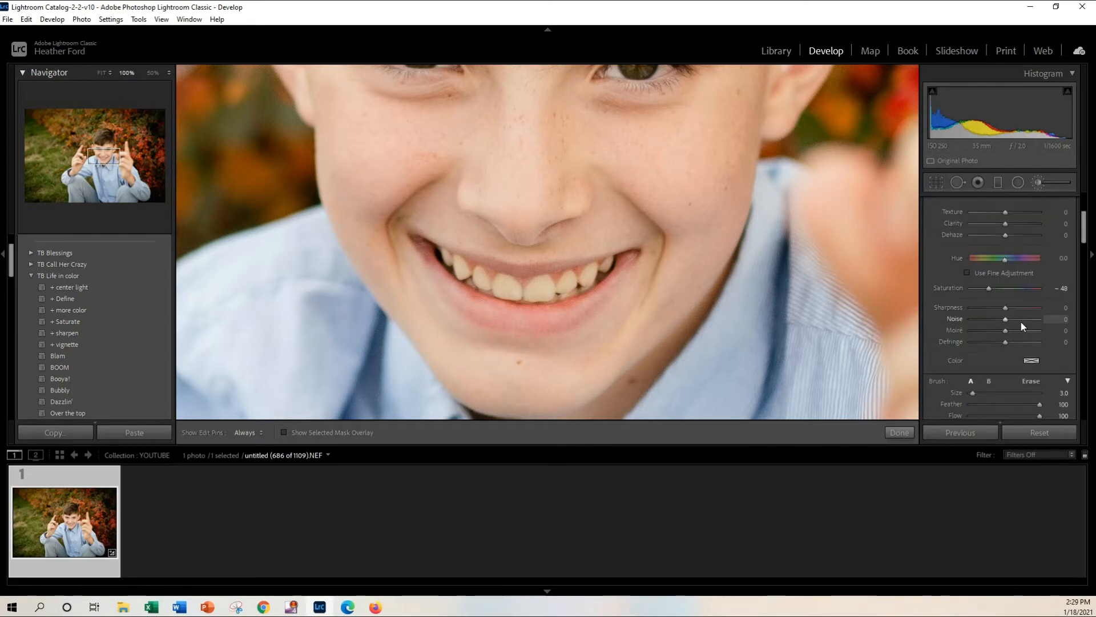
Enlarge the brush to size 4.0 and paint the adjustment across the boy's teeth.
scroll("down", 3)
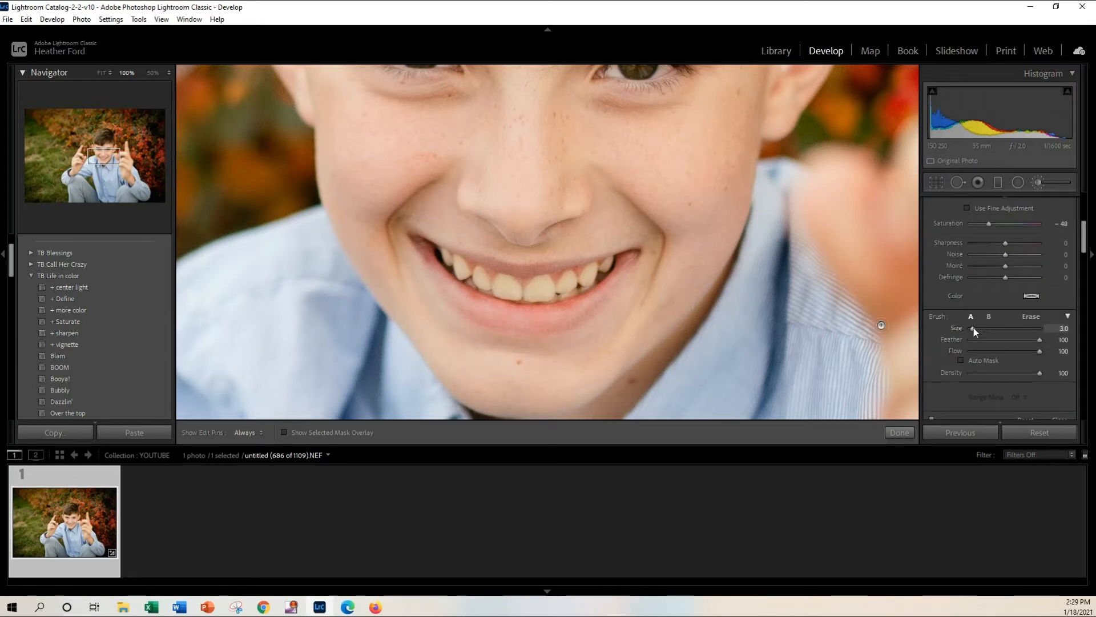
left_click_drag(972, 329, 996, 328)
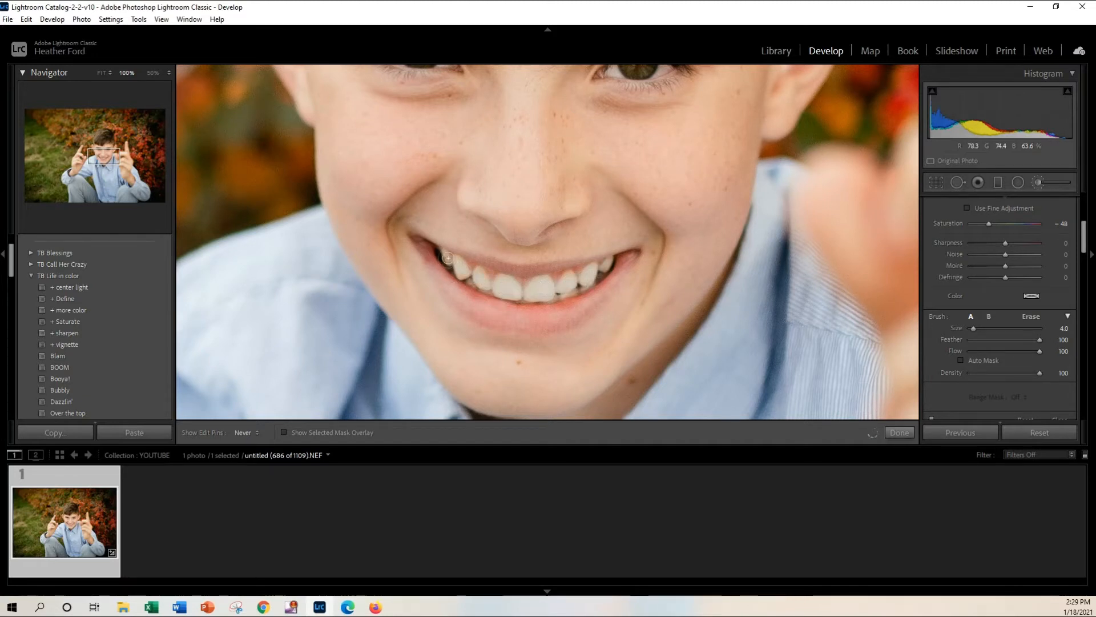
left_click_drag(445, 257, 597, 267)
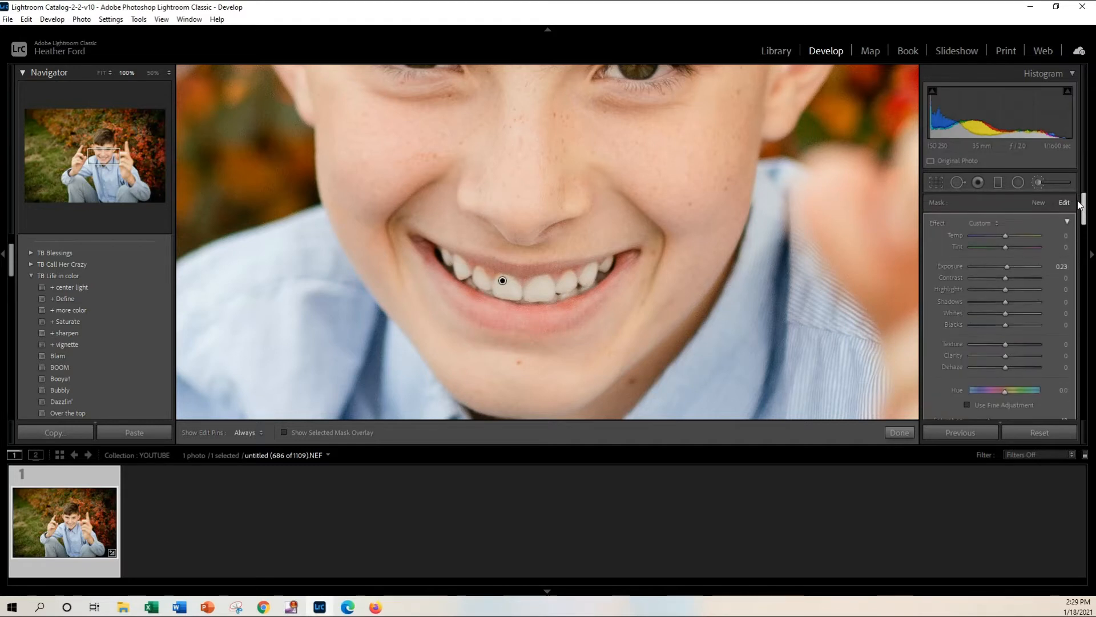
Refine the teeth brush to exposure 0.17 and saturation -31.
left_click_drag(1007, 266, 1012, 266)
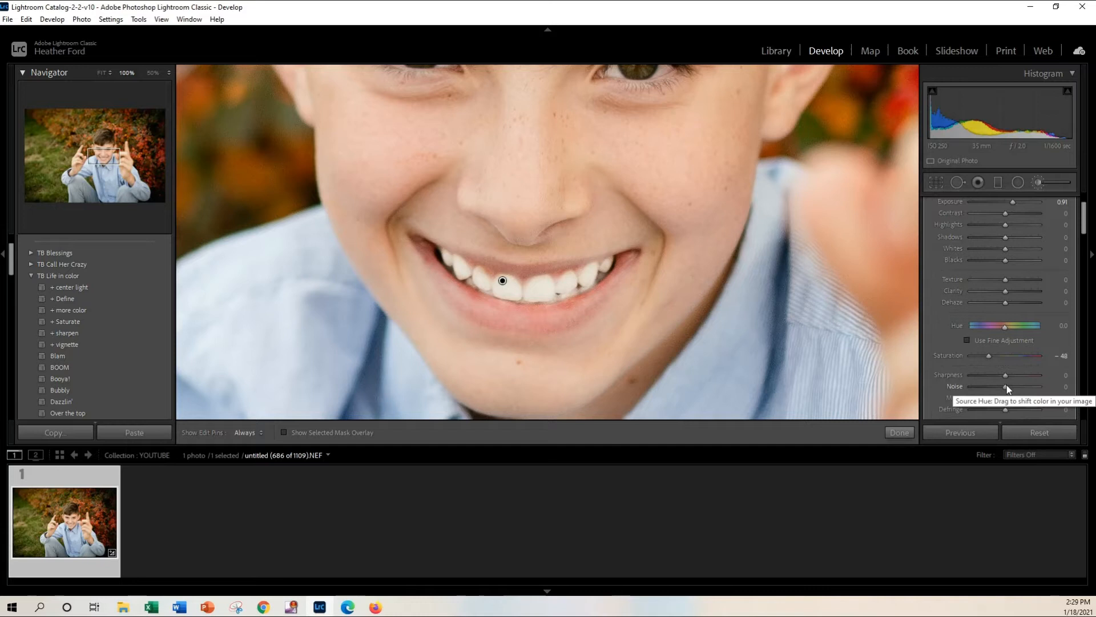
left_click_drag(989, 355, 979, 355)
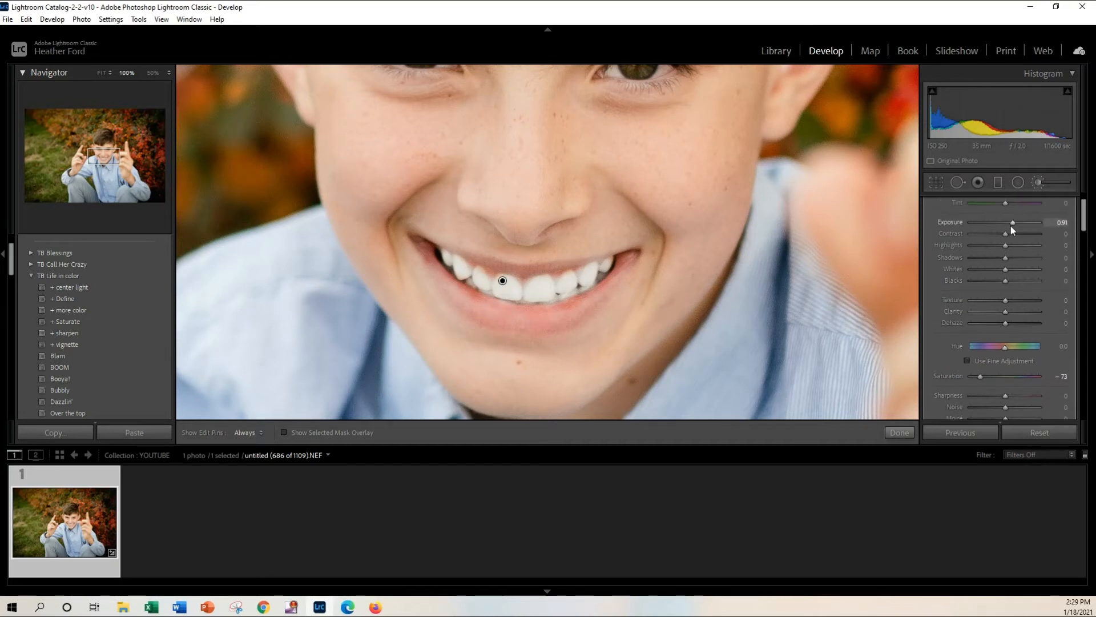
left_click_drag(1012, 221, 1007, 221)
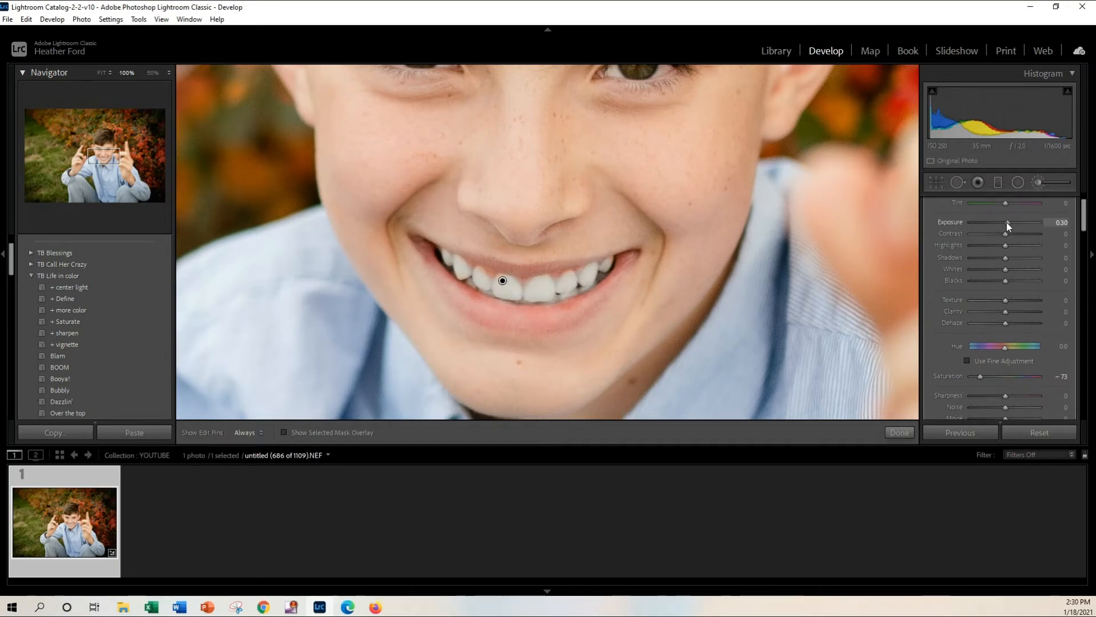
left_click_drag(1010, 221, 1005, 221)
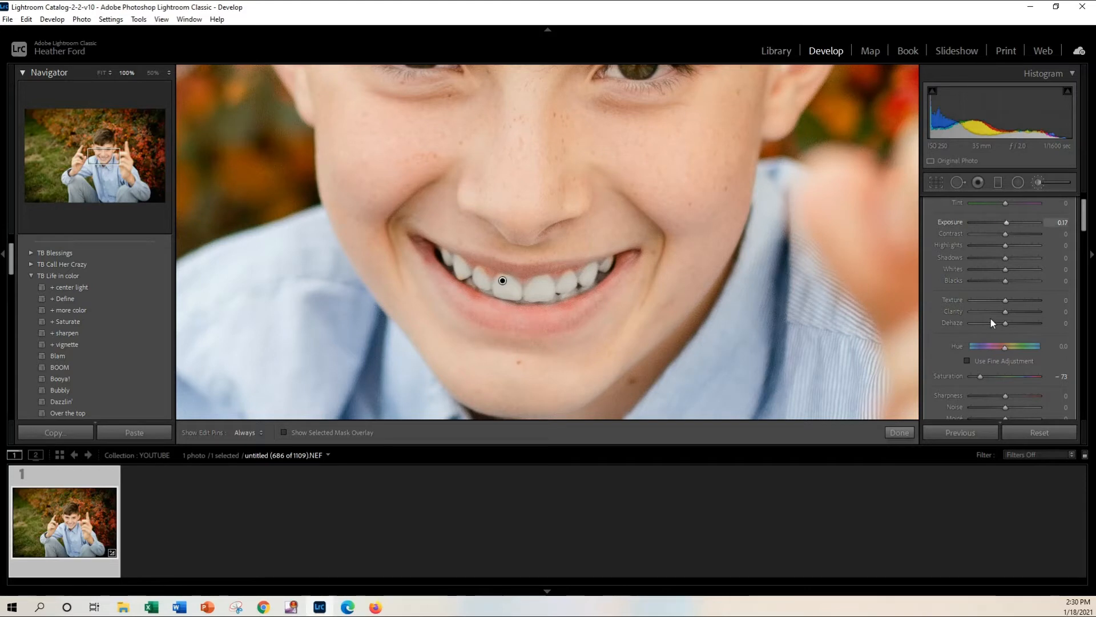
scroll("down", 3)
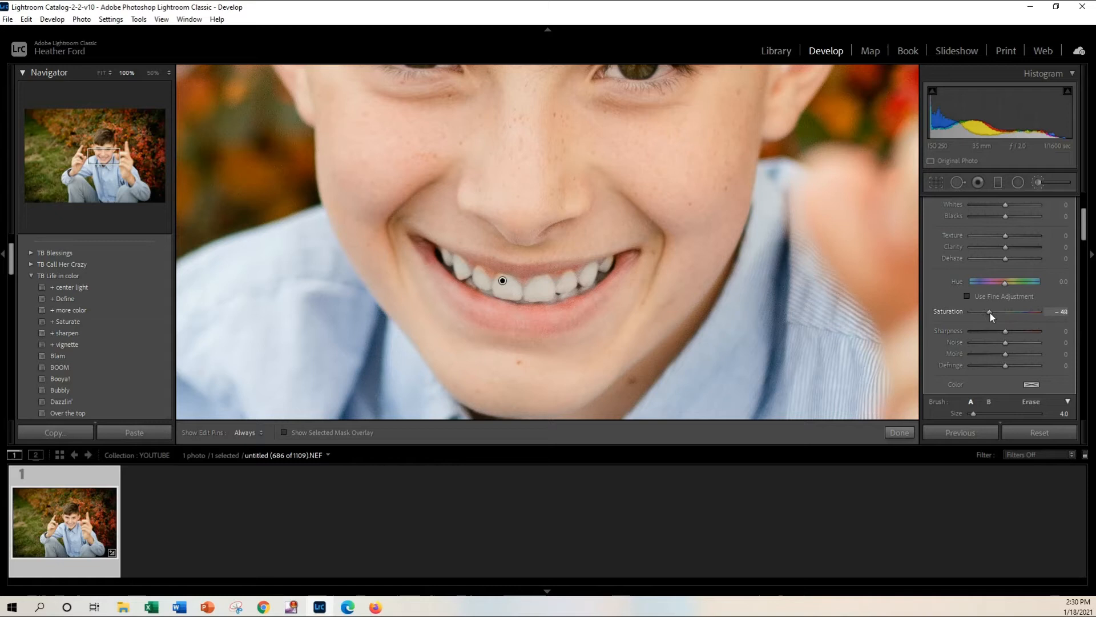
left_click_drag(986, 312, 994, 312)
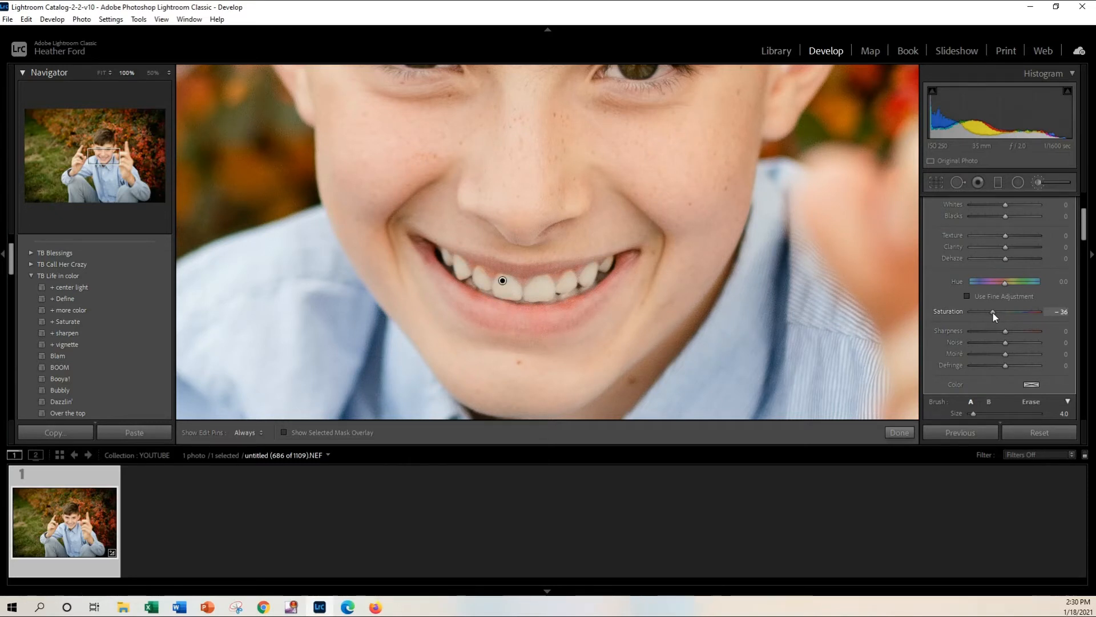
left_click_drag(993, 311, 998, 310)
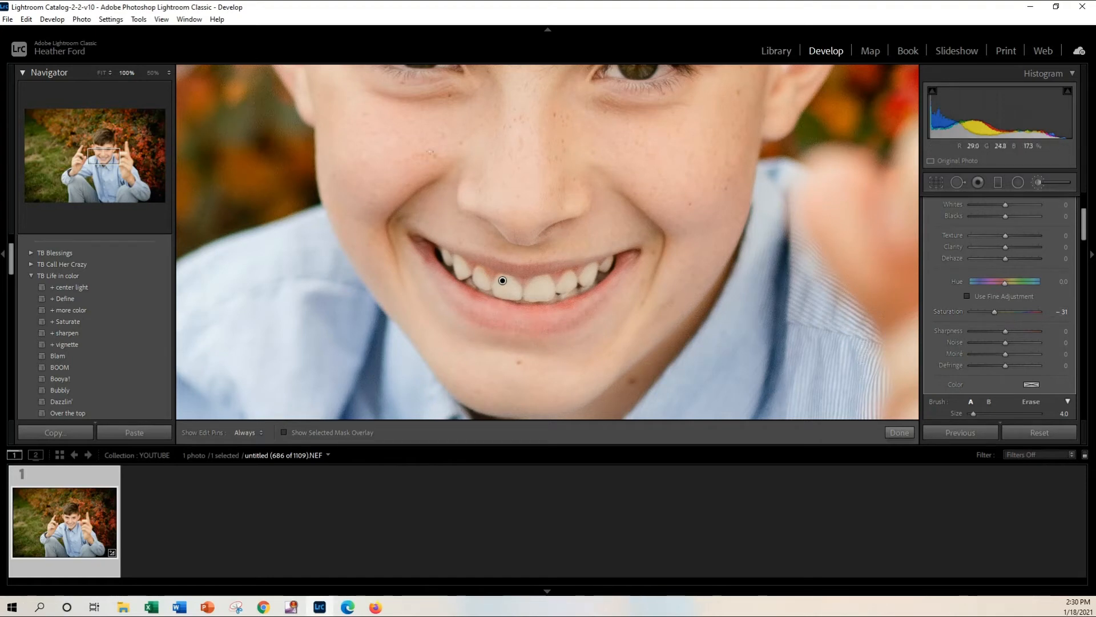
mouse_move(868, 434)
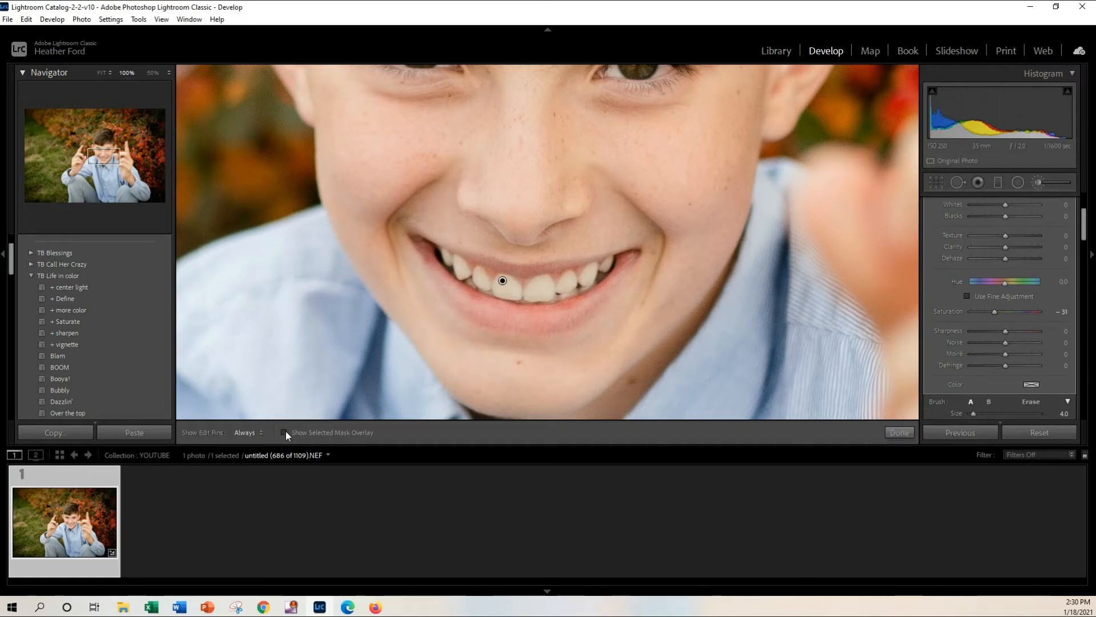
Show the mask overlay, touch up the mask edge along the teeth, then hide the overlay.
left_click(284, 431)
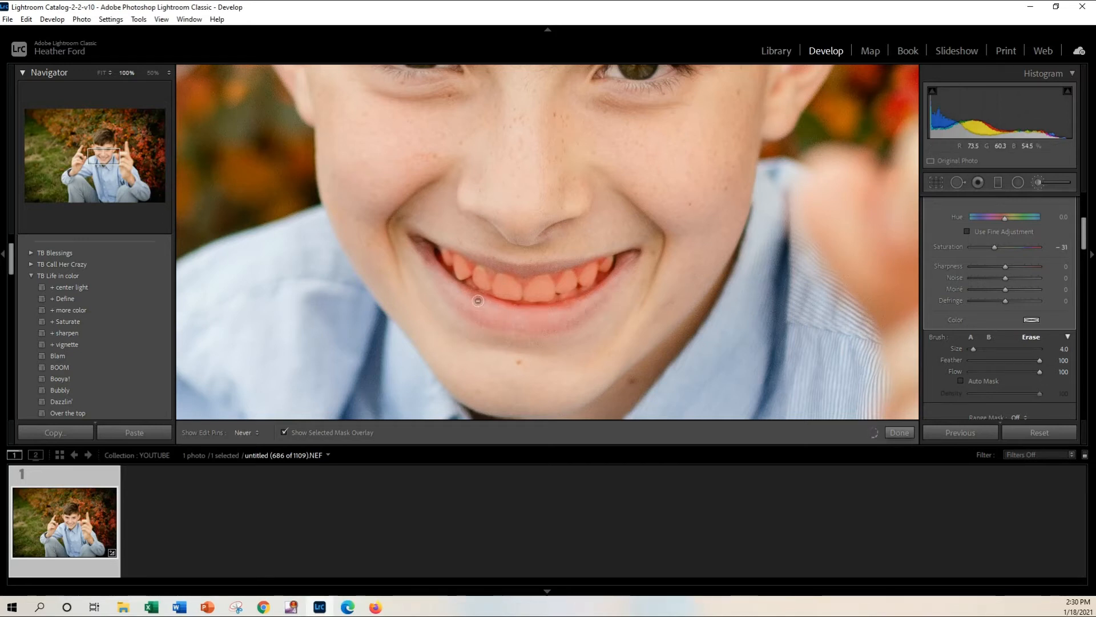
left_click_drag(479, 301, 594, 295)
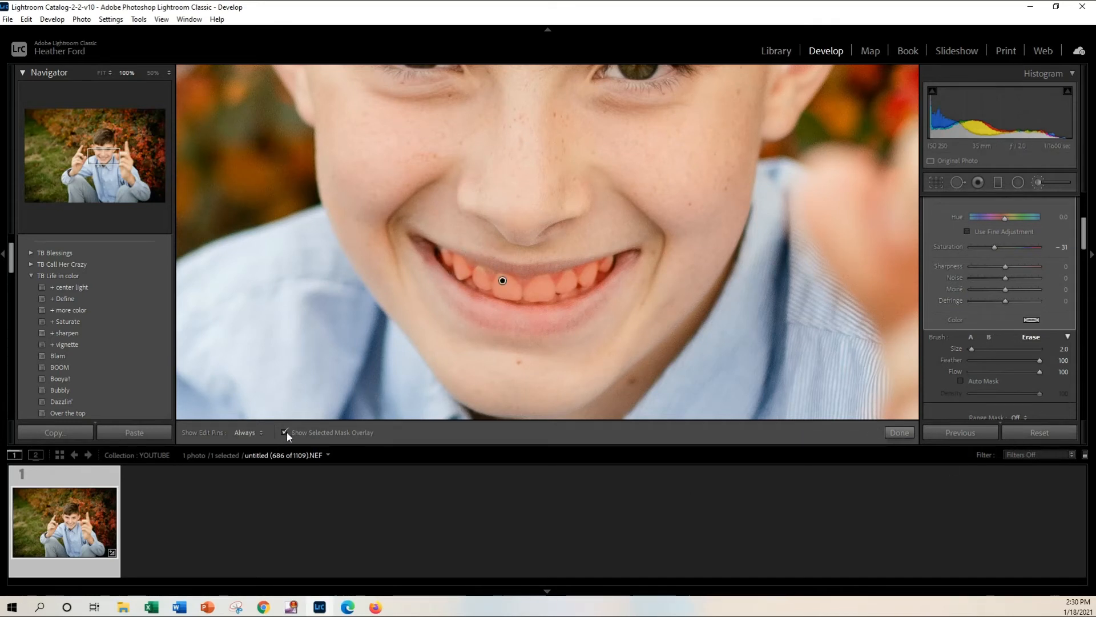
left_click(284, 432)
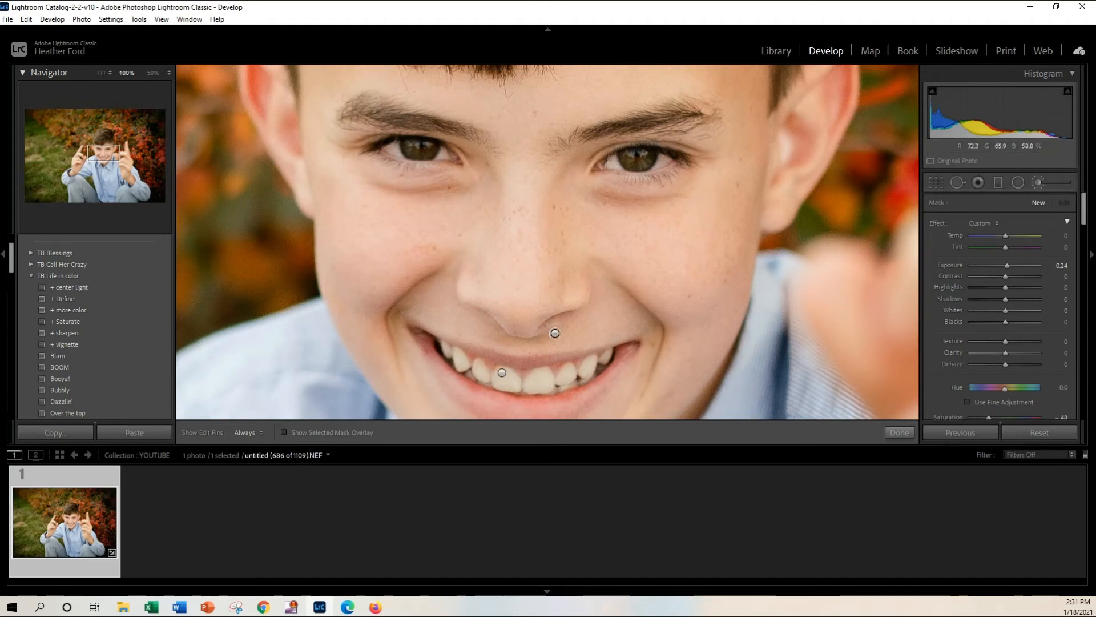
mouse_move(759, 183)
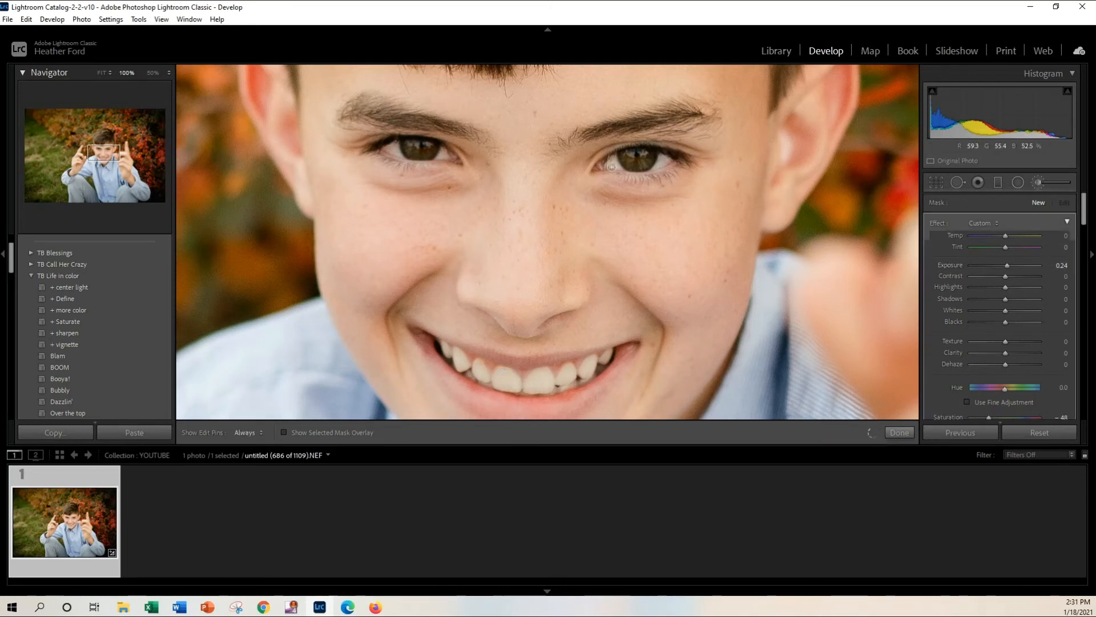
Add a new brush adjustment over the eye whites with lowered exposure and saturation -39.
left_click(247, 431)
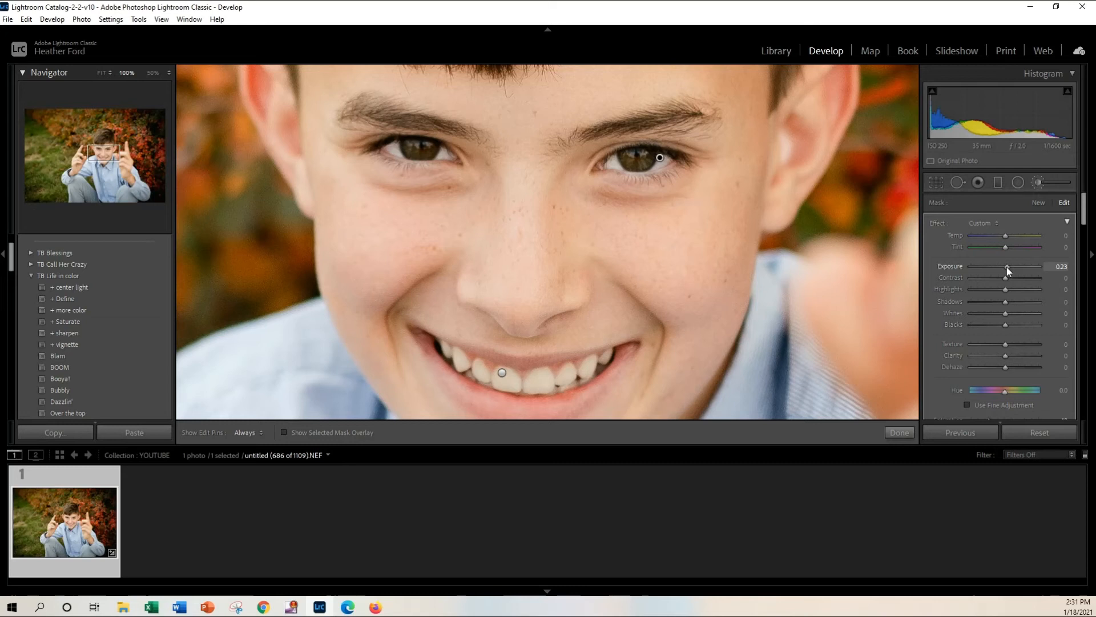
left_click_drag(1009, 266, 1005, 266)
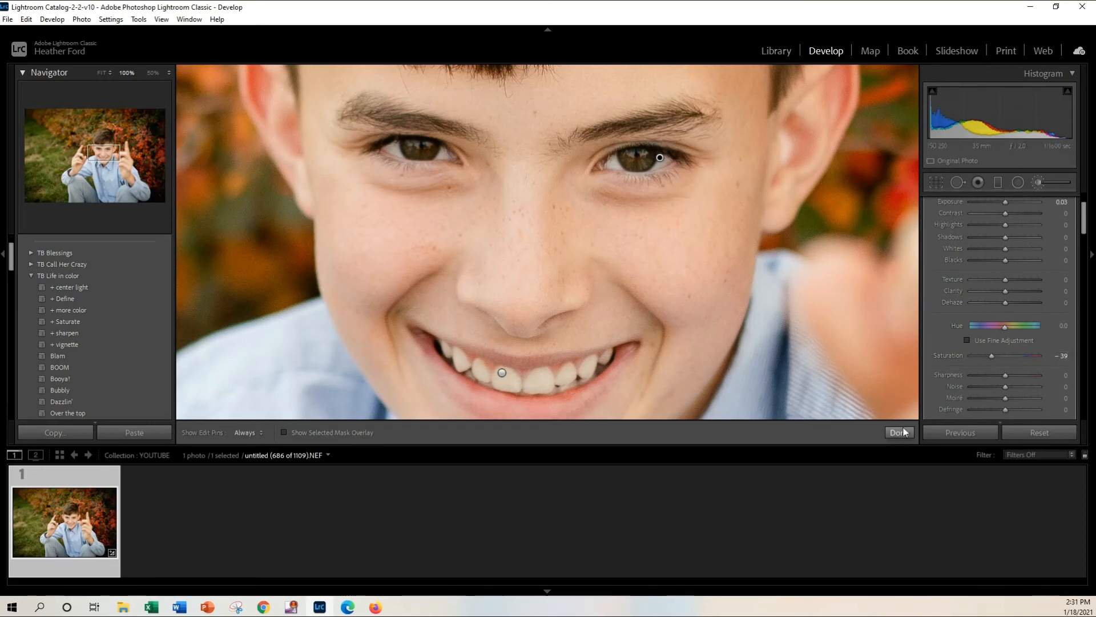
Commit the brush edits, view at 33% zoom, compare before/after, then return to loupe view.
left_click(898, 432)
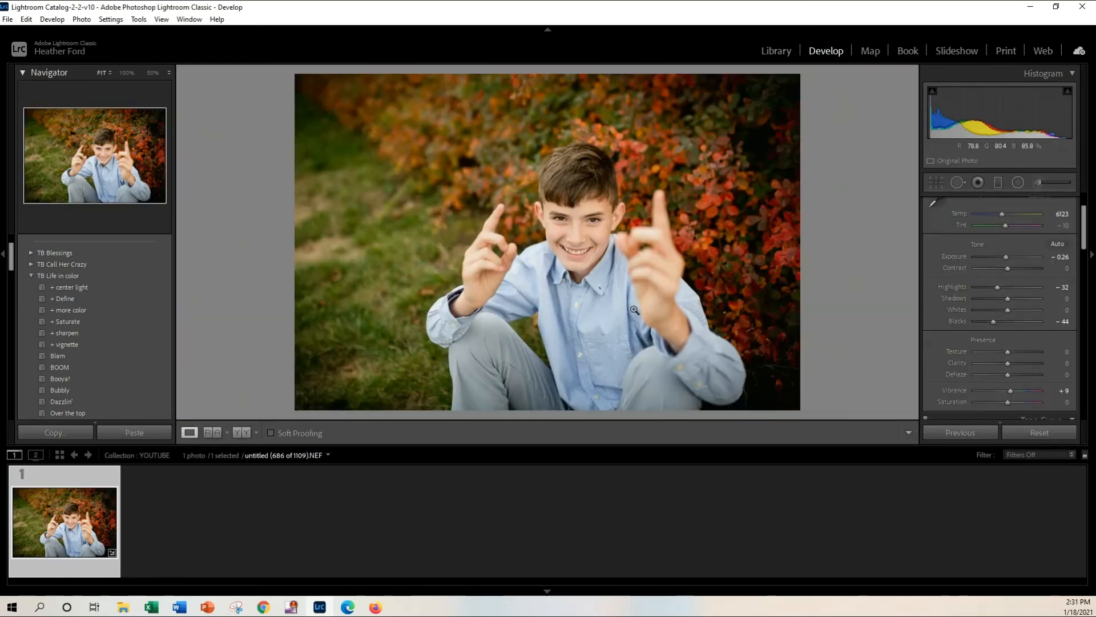
left_click(127, 73)
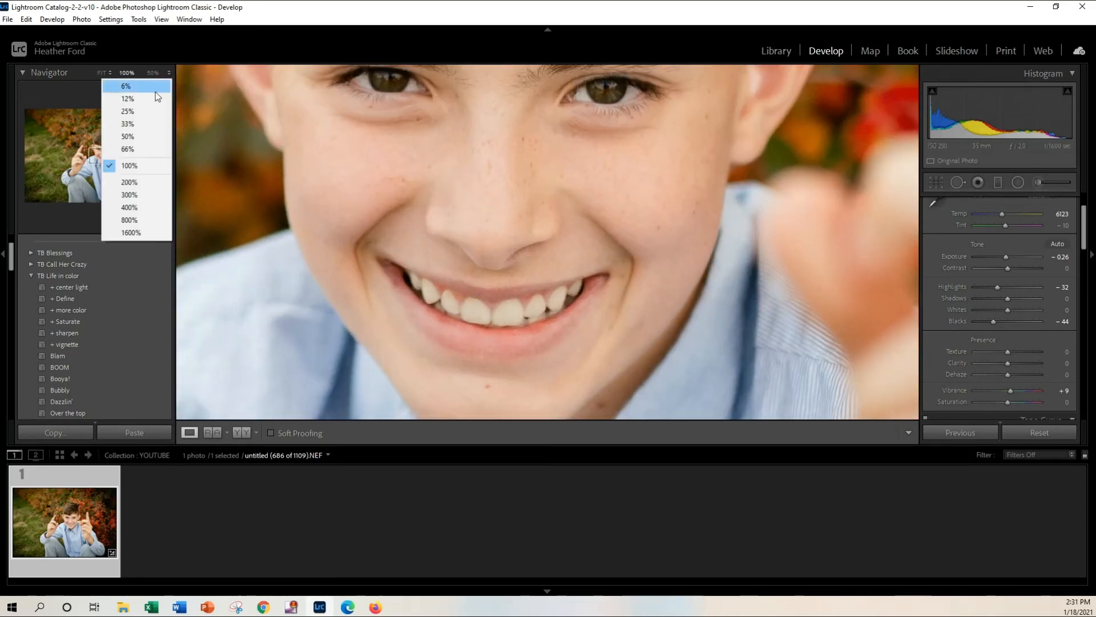
left_click(127, 123)
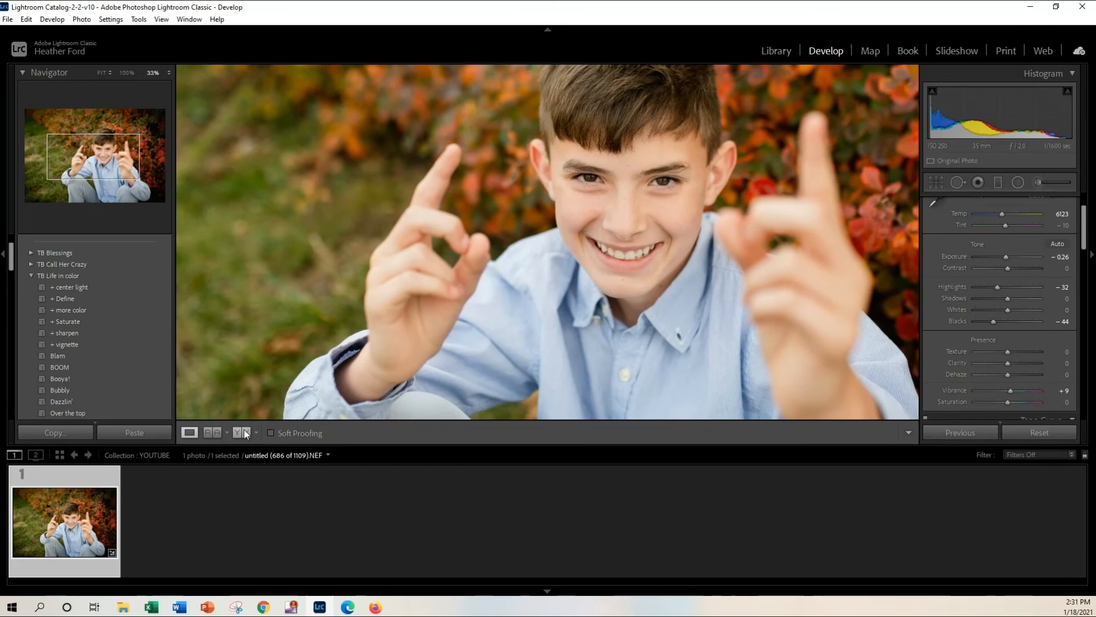
left_click(245, 431)
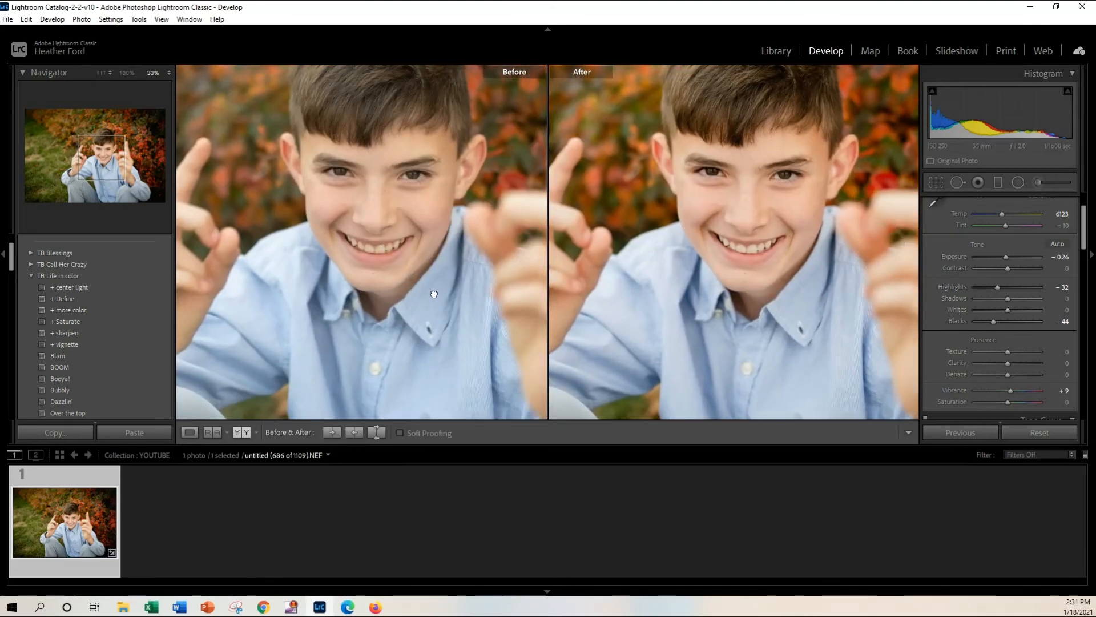
mouse_move(817, 301)
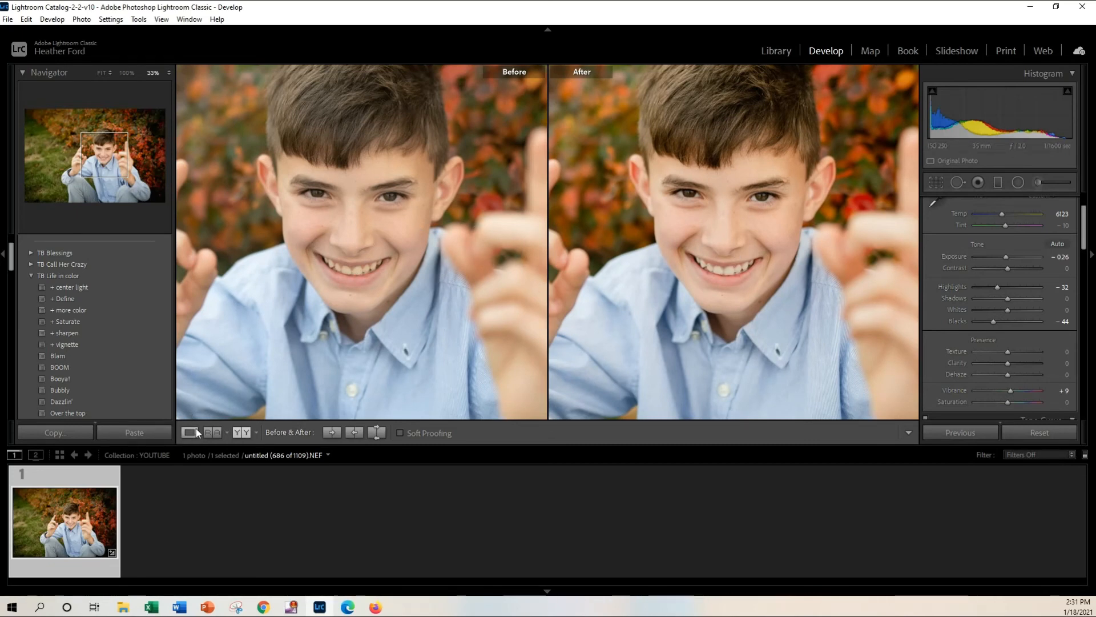
left_click(188, 432)
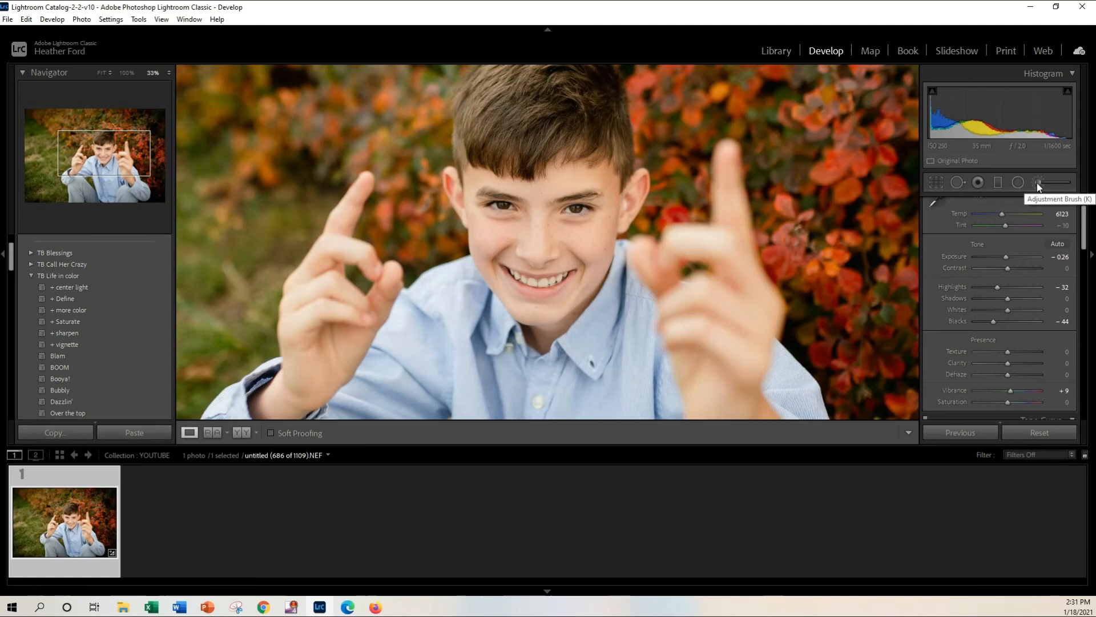
Reopen the teeth and eye brush adjustments and bring up the brush effect preset list.
left_click(1038, 182)
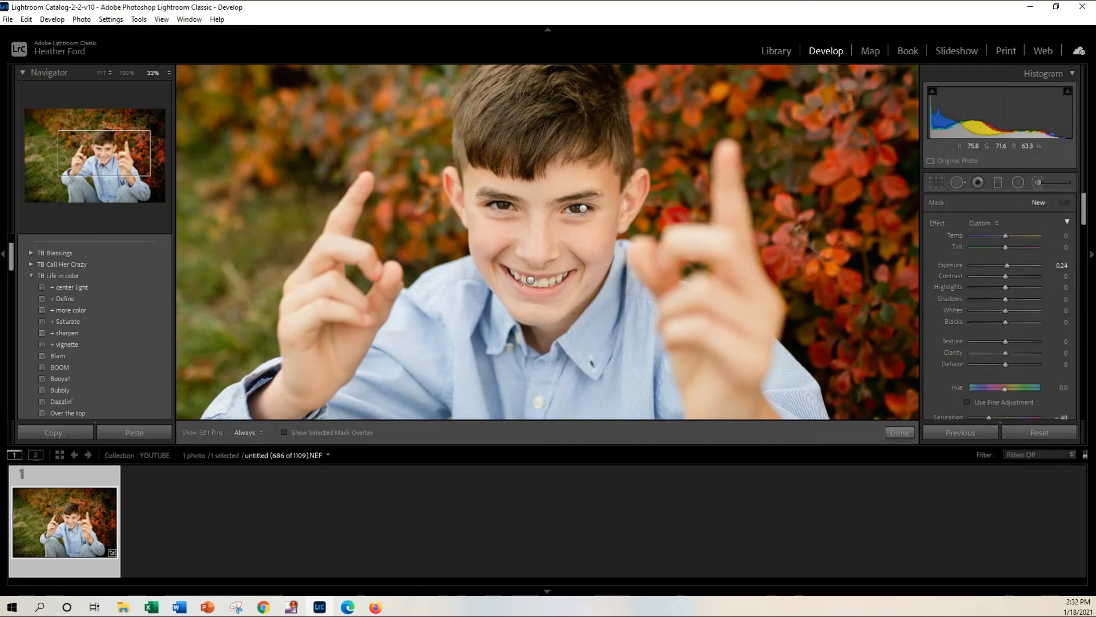
left_click_drag(1011, 265, 1005, 265)
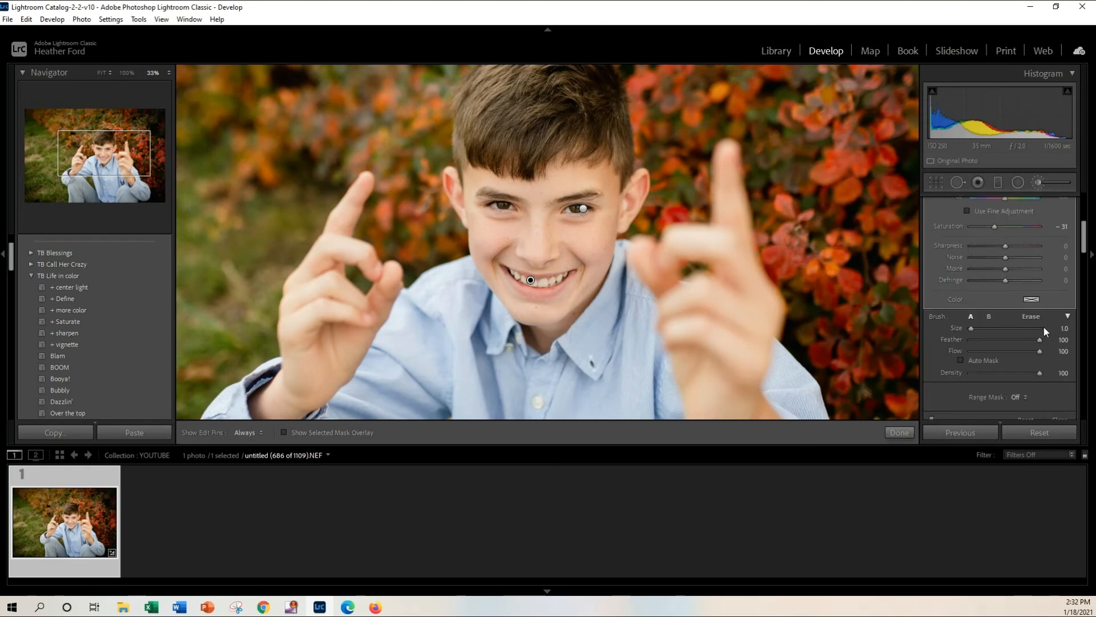
left_click(1063, 203)
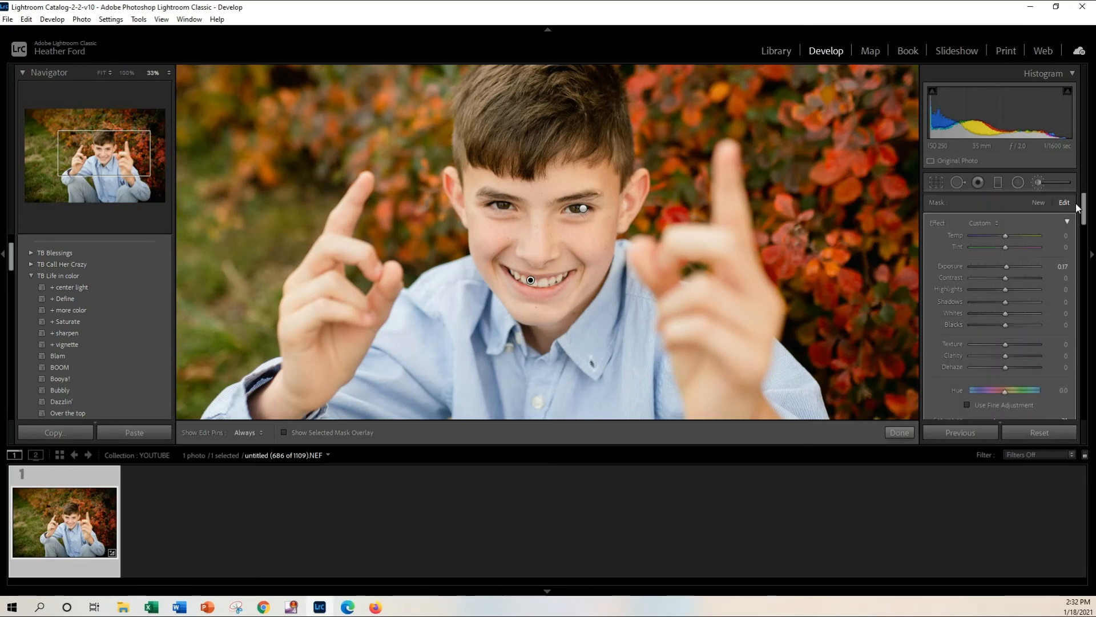
left_click(983, 222)
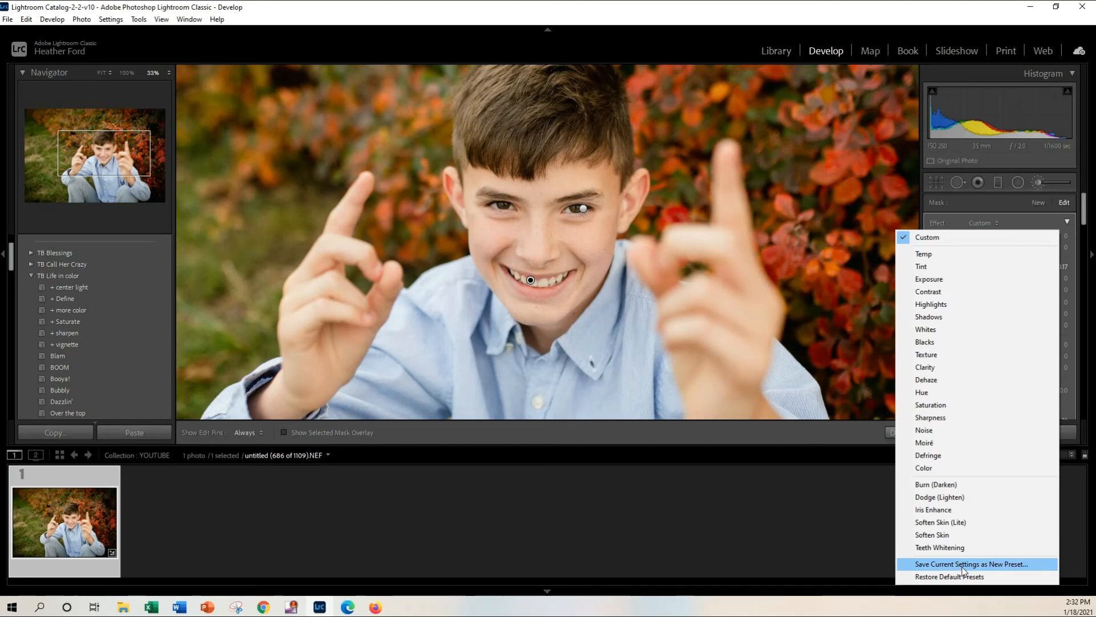
Save the current brush settings as a new effect preset named 'Tooth brush'.
left_click(970, 563)
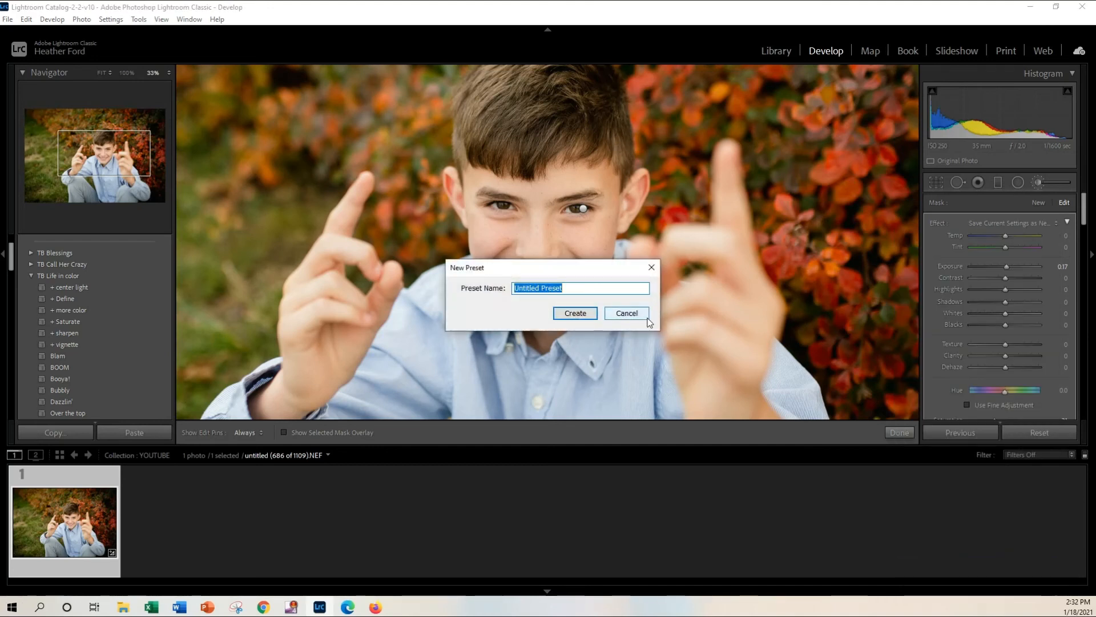
type("Tooth brush")
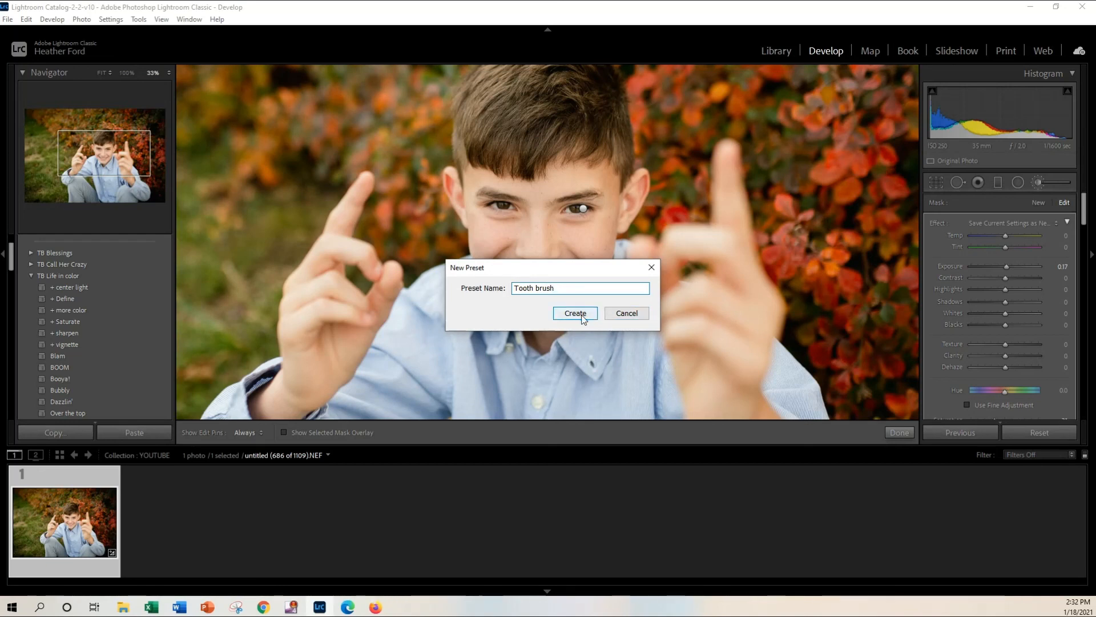
left_click(574, 313)
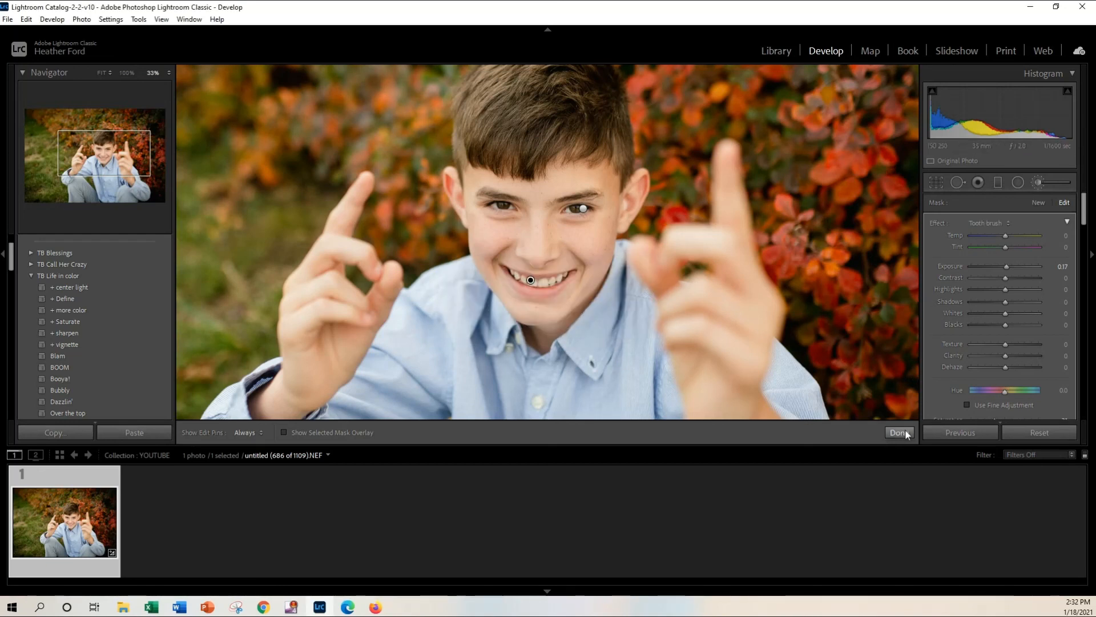